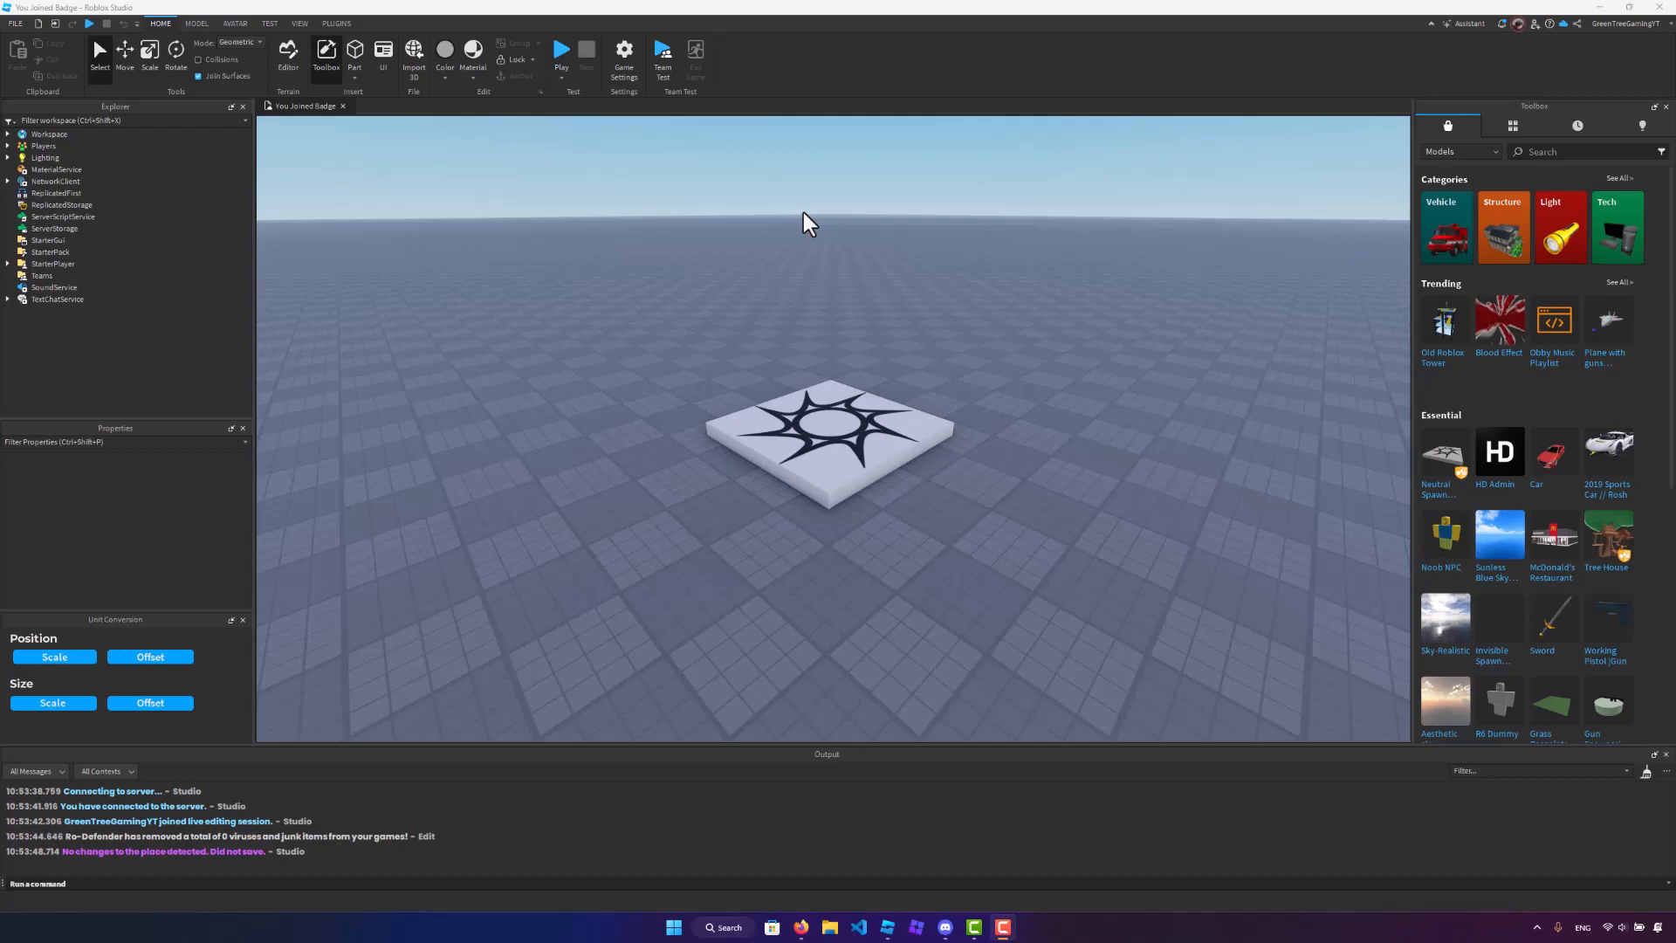
mouse_move(933, 210)
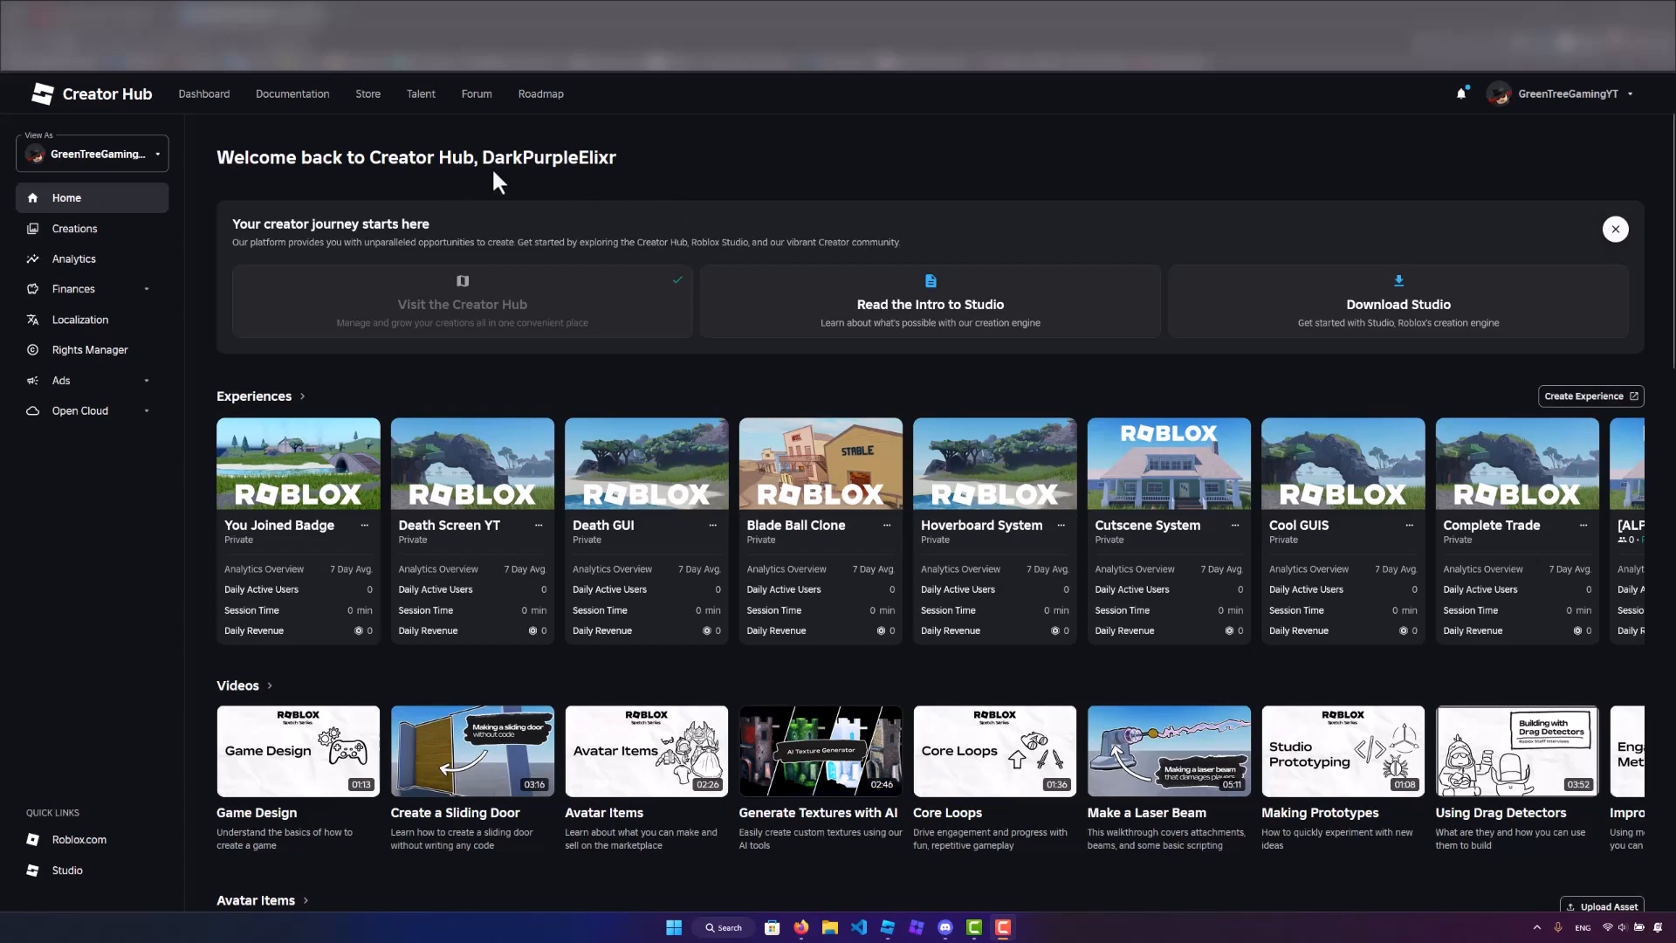
mouse_move(352, 346)
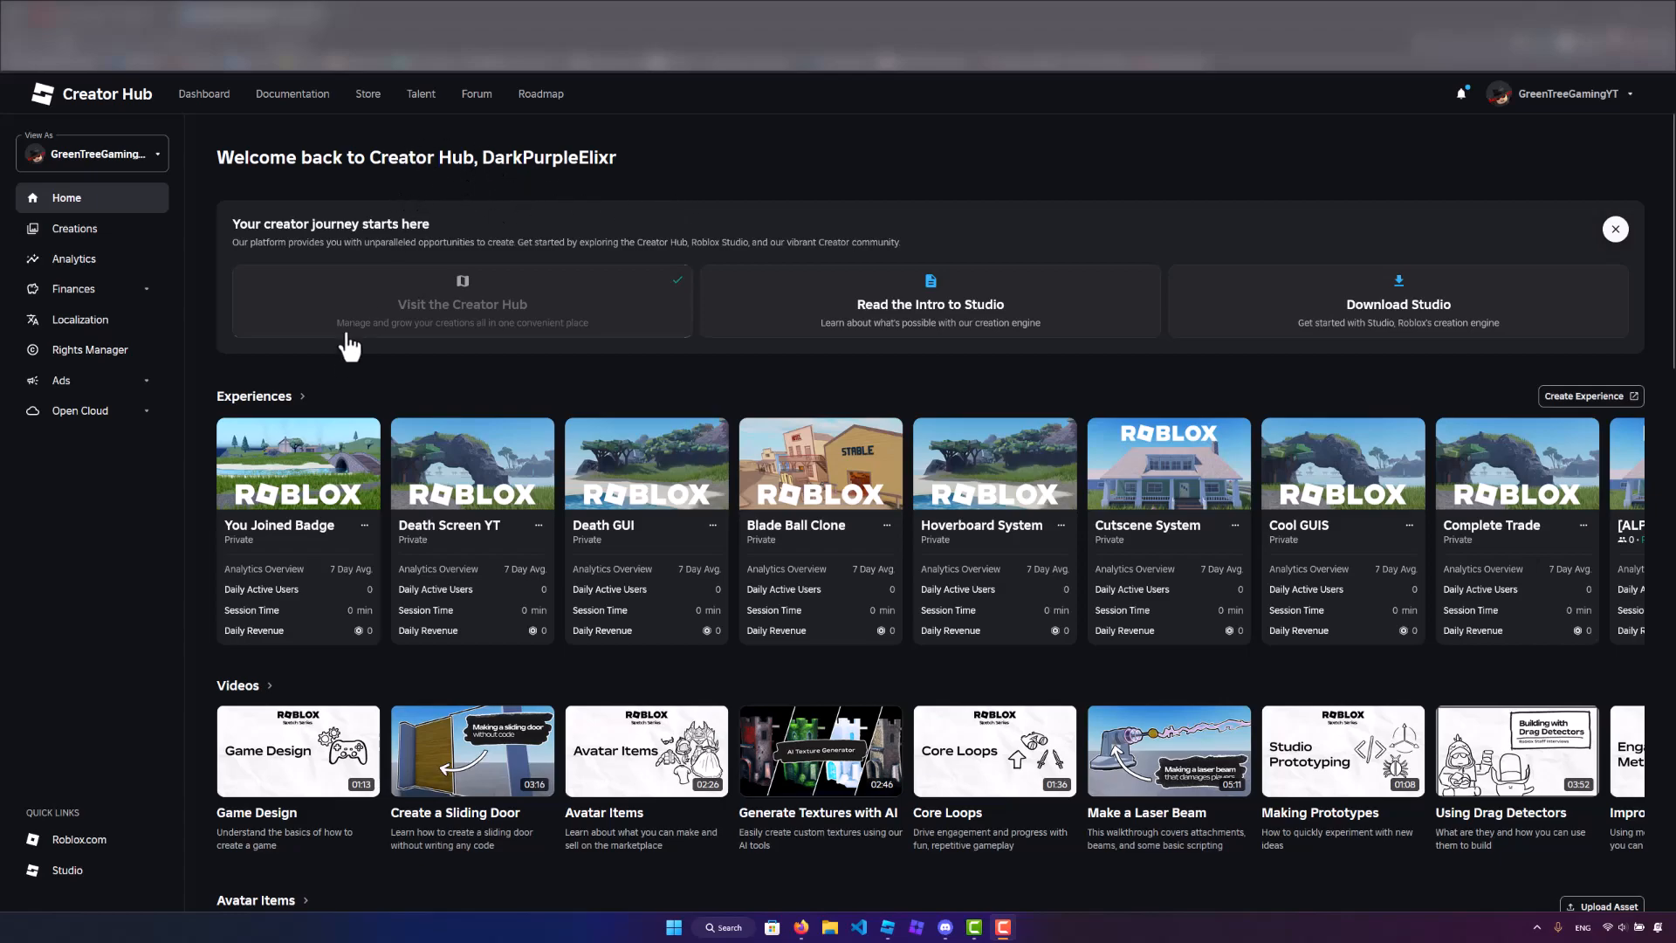
Open the You Joined Badge experience and go to its Engagement > Badges page
left_click(297, 463)
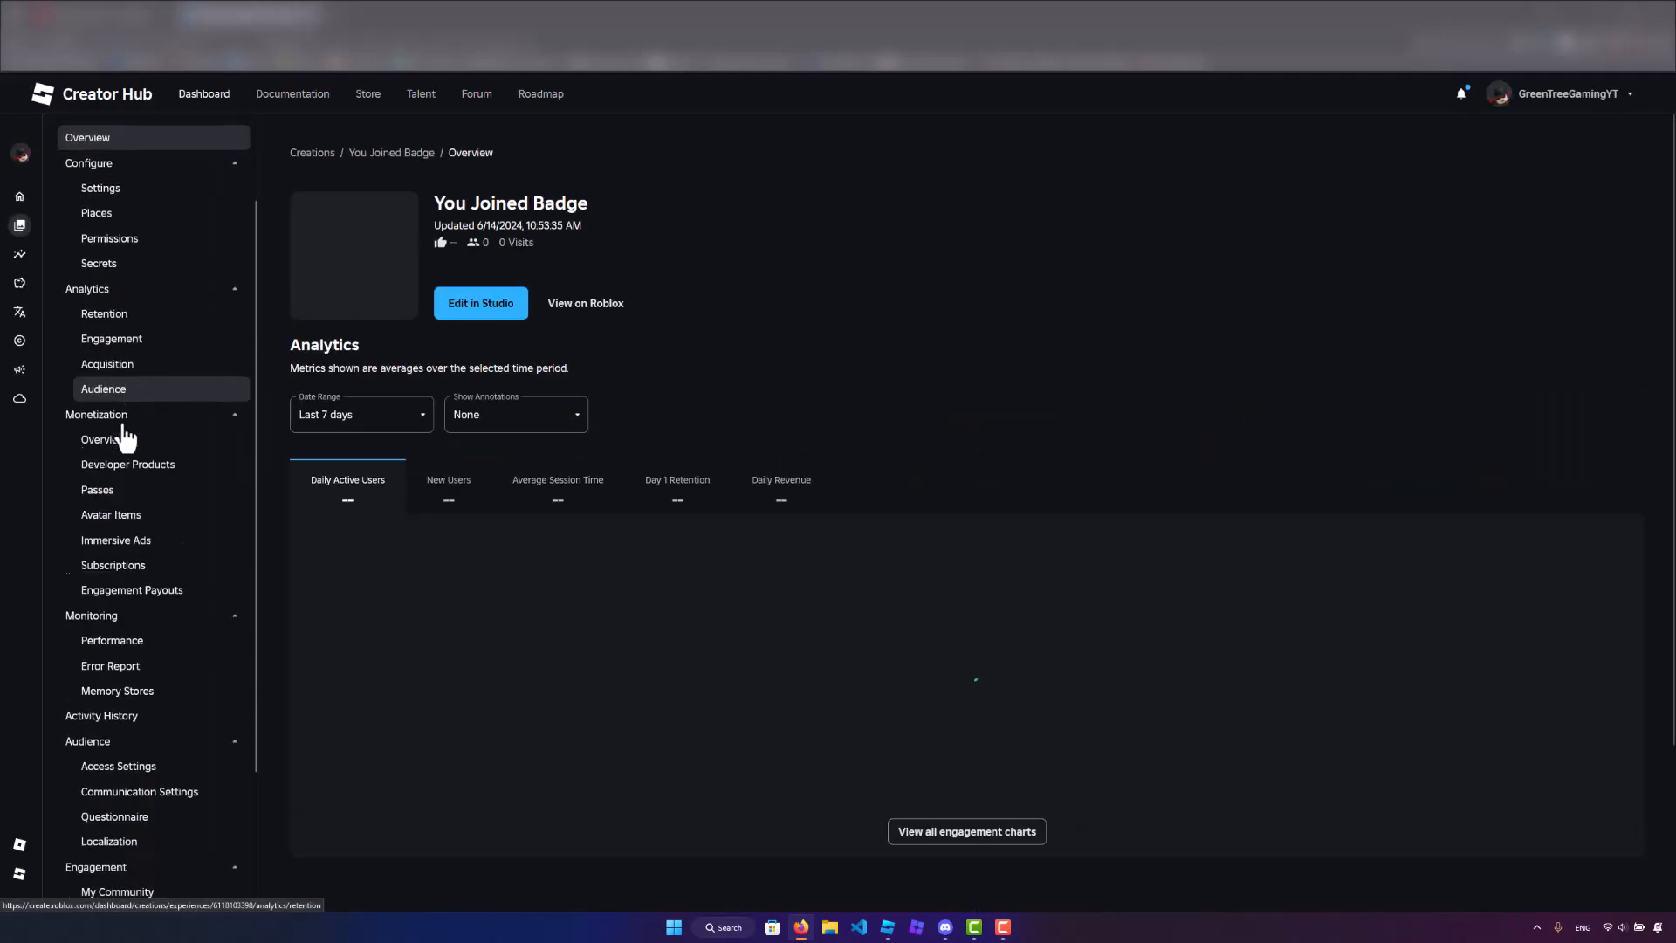
left_click(98, 804)
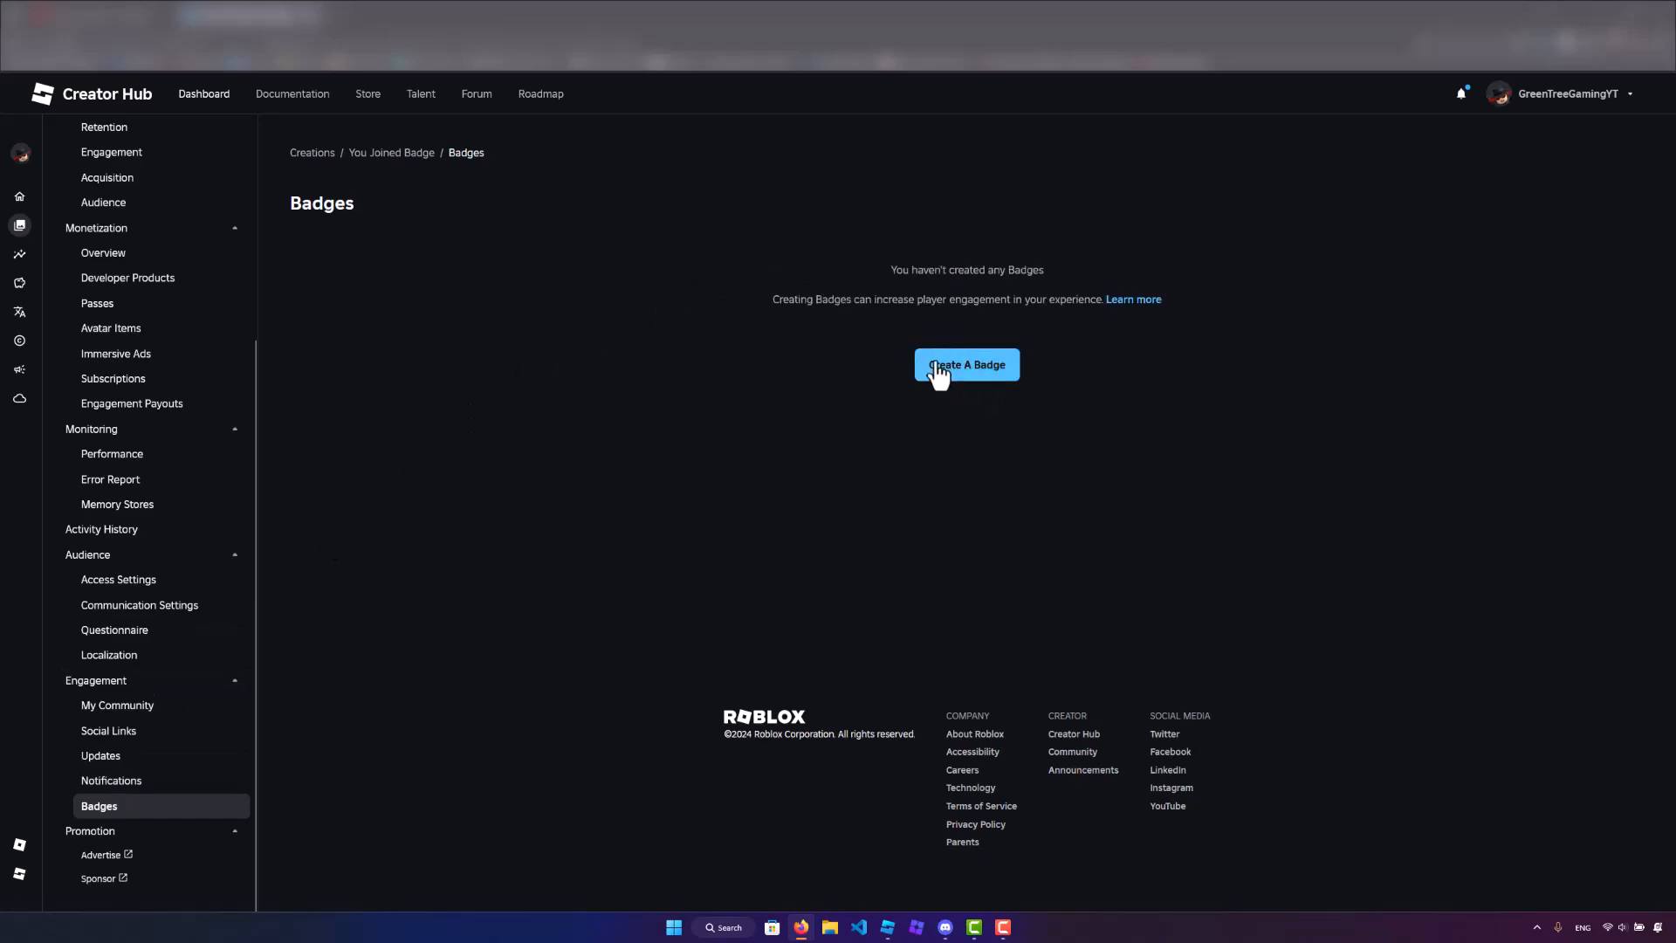
Create a badge named 'You Joined' with YouJoinedBadge.png and description 'you joined the game!'
left_click(966, 364)
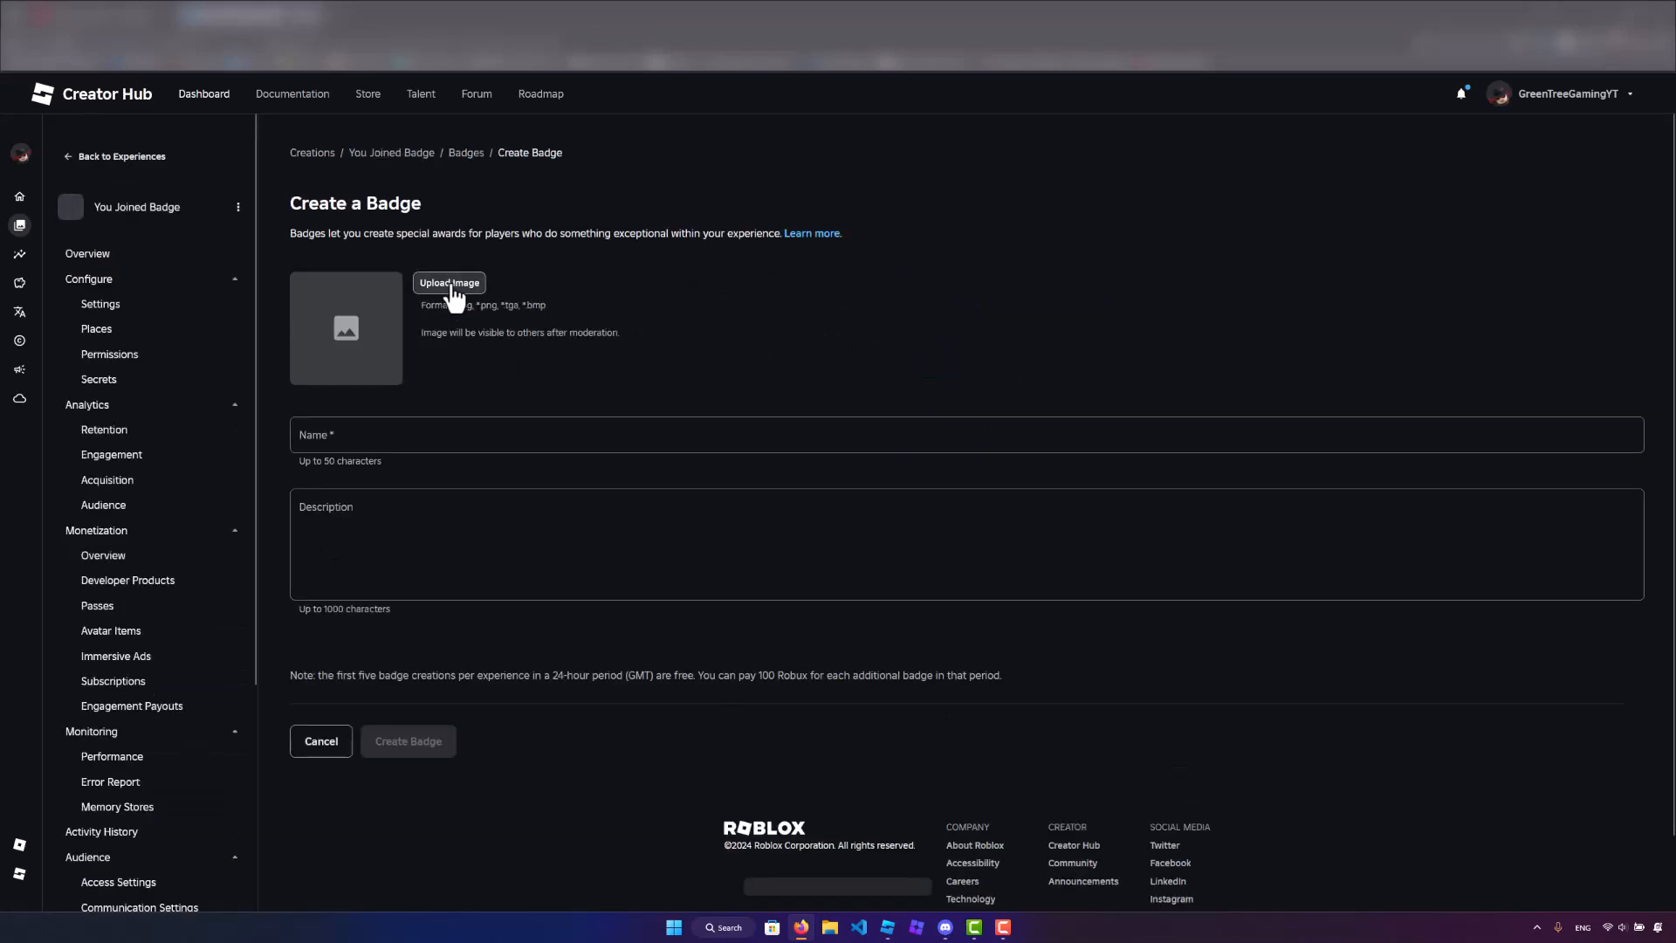
left_click(448, 282)
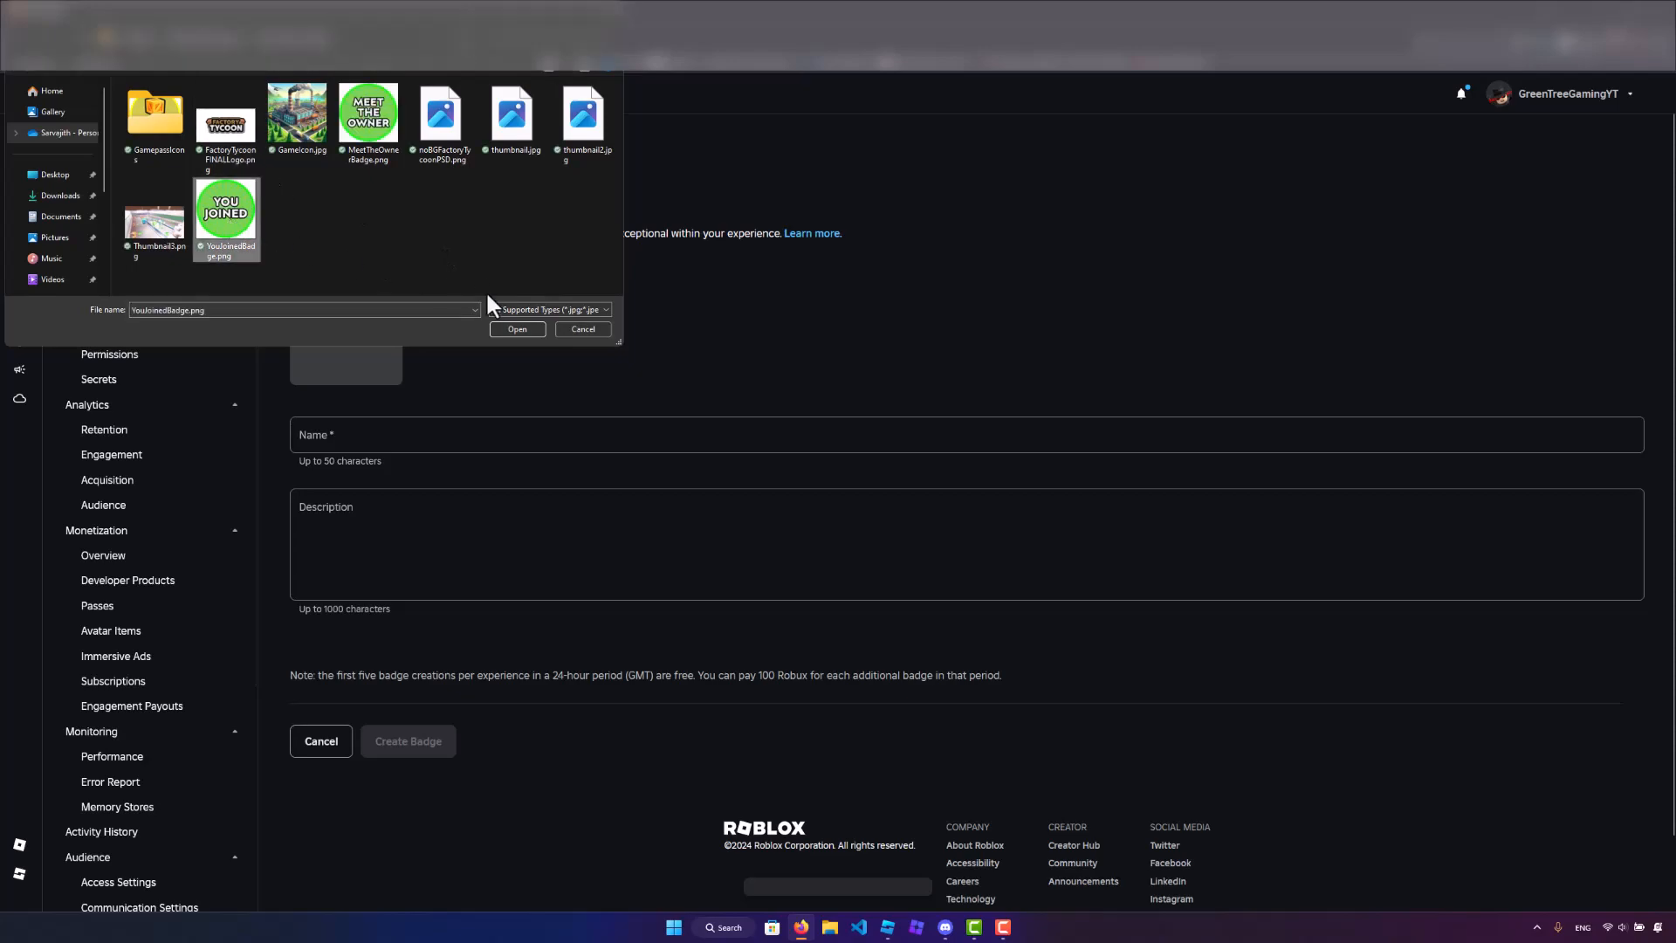
left_click(516, 328)
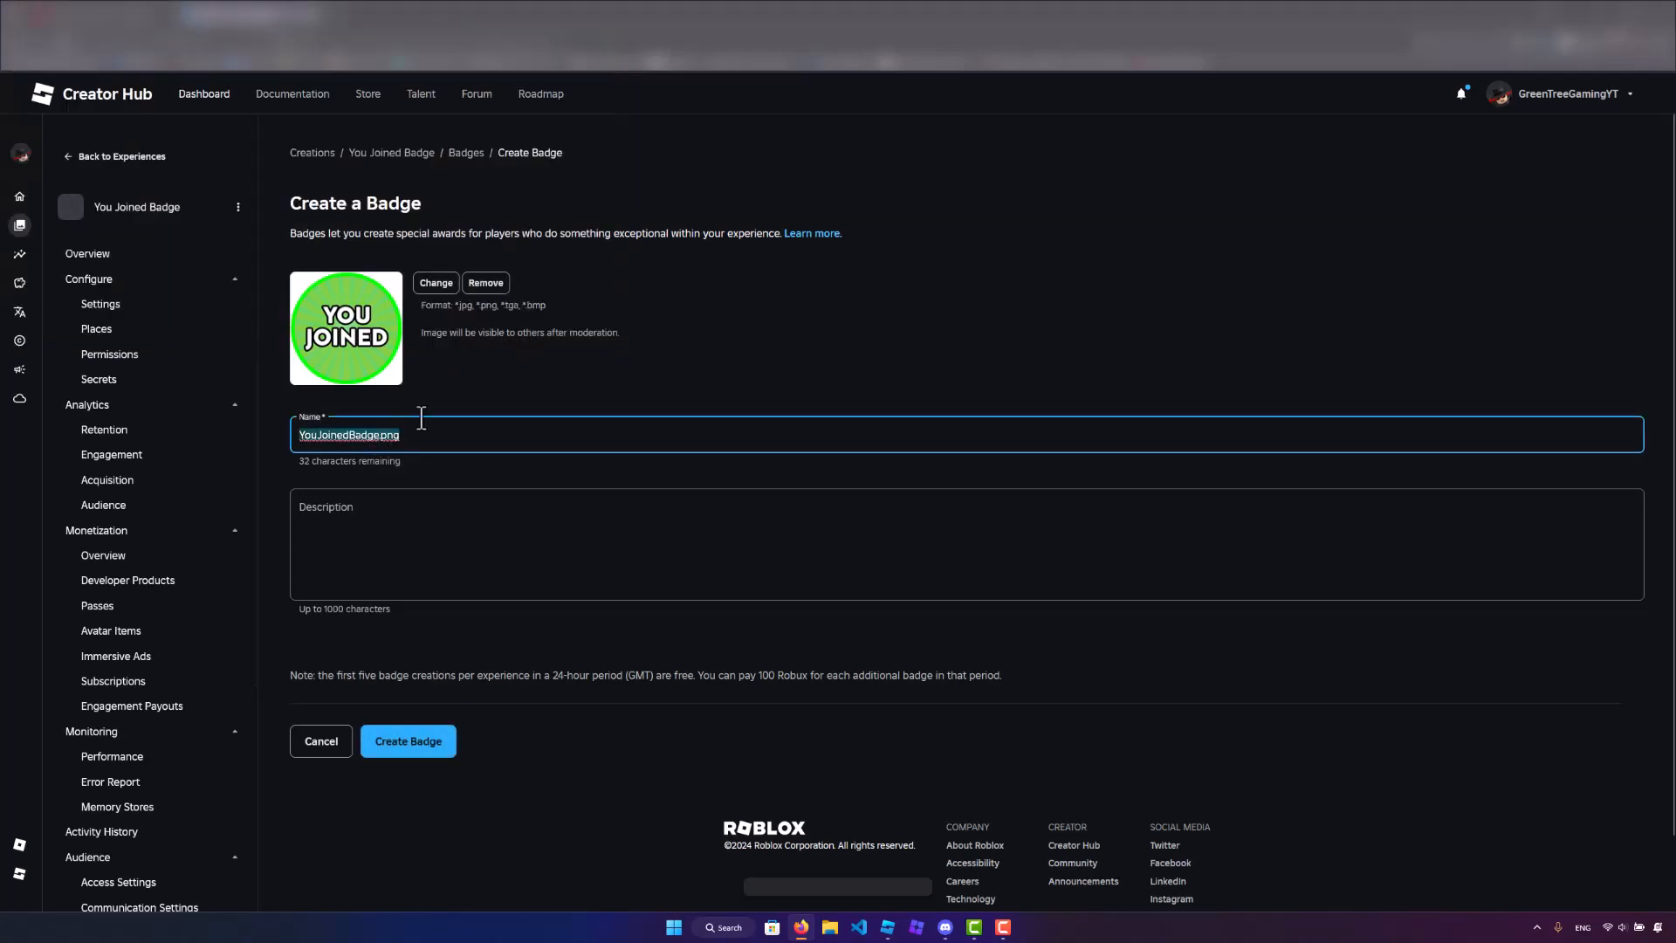
type("You Joined")
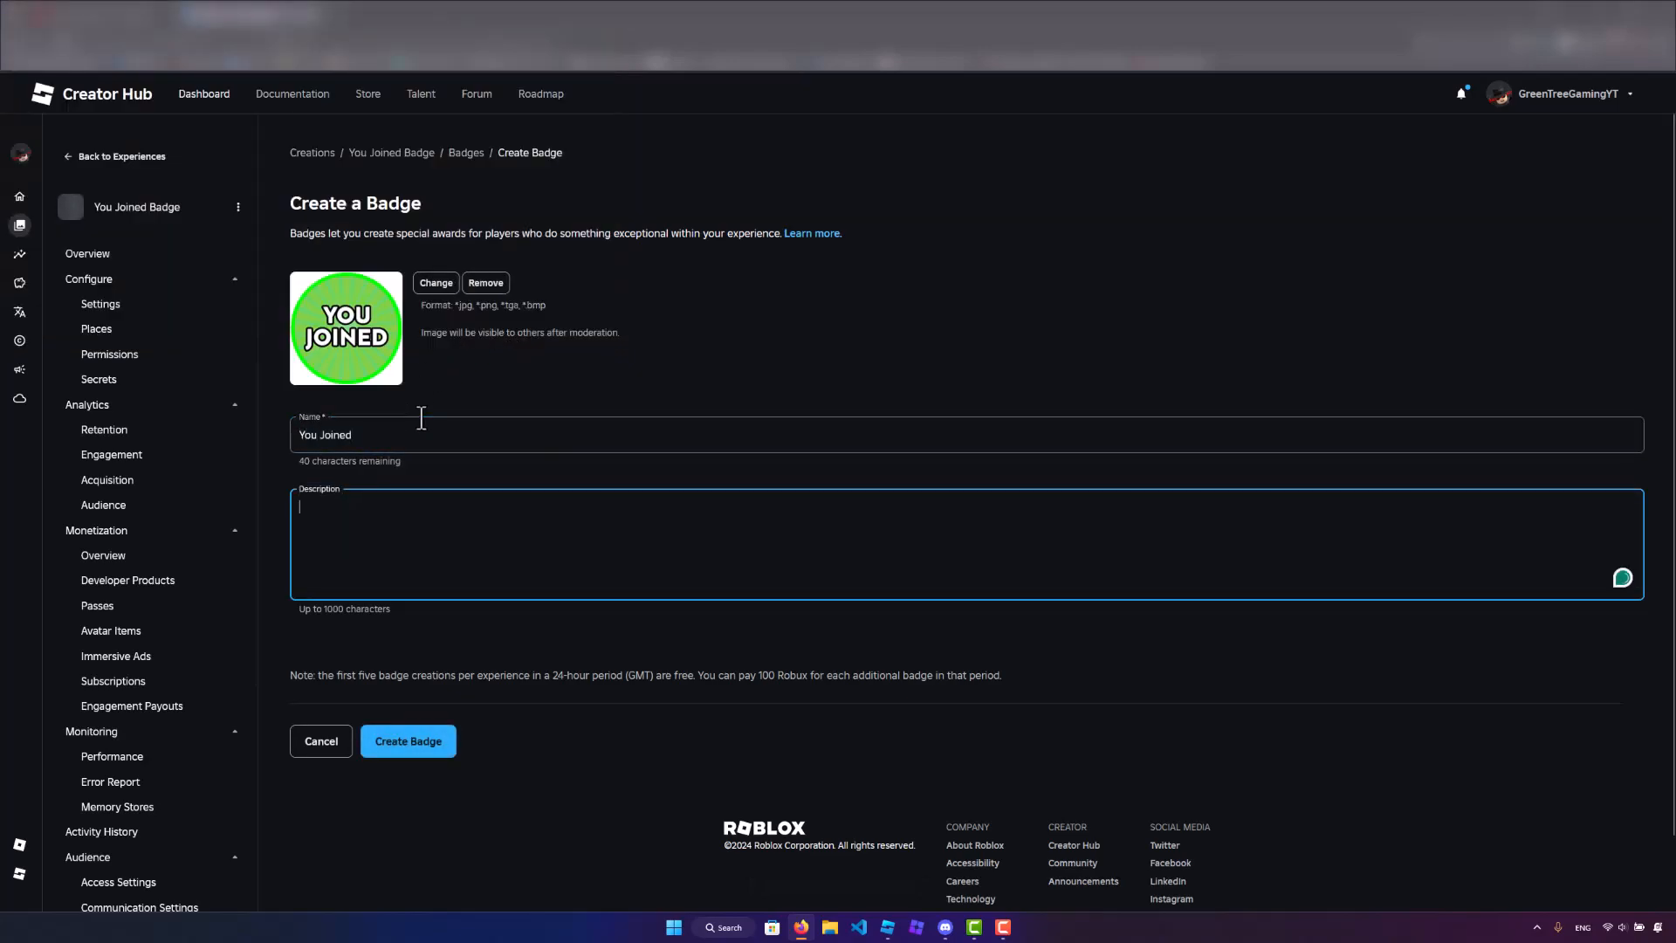
type("you joined the game!")
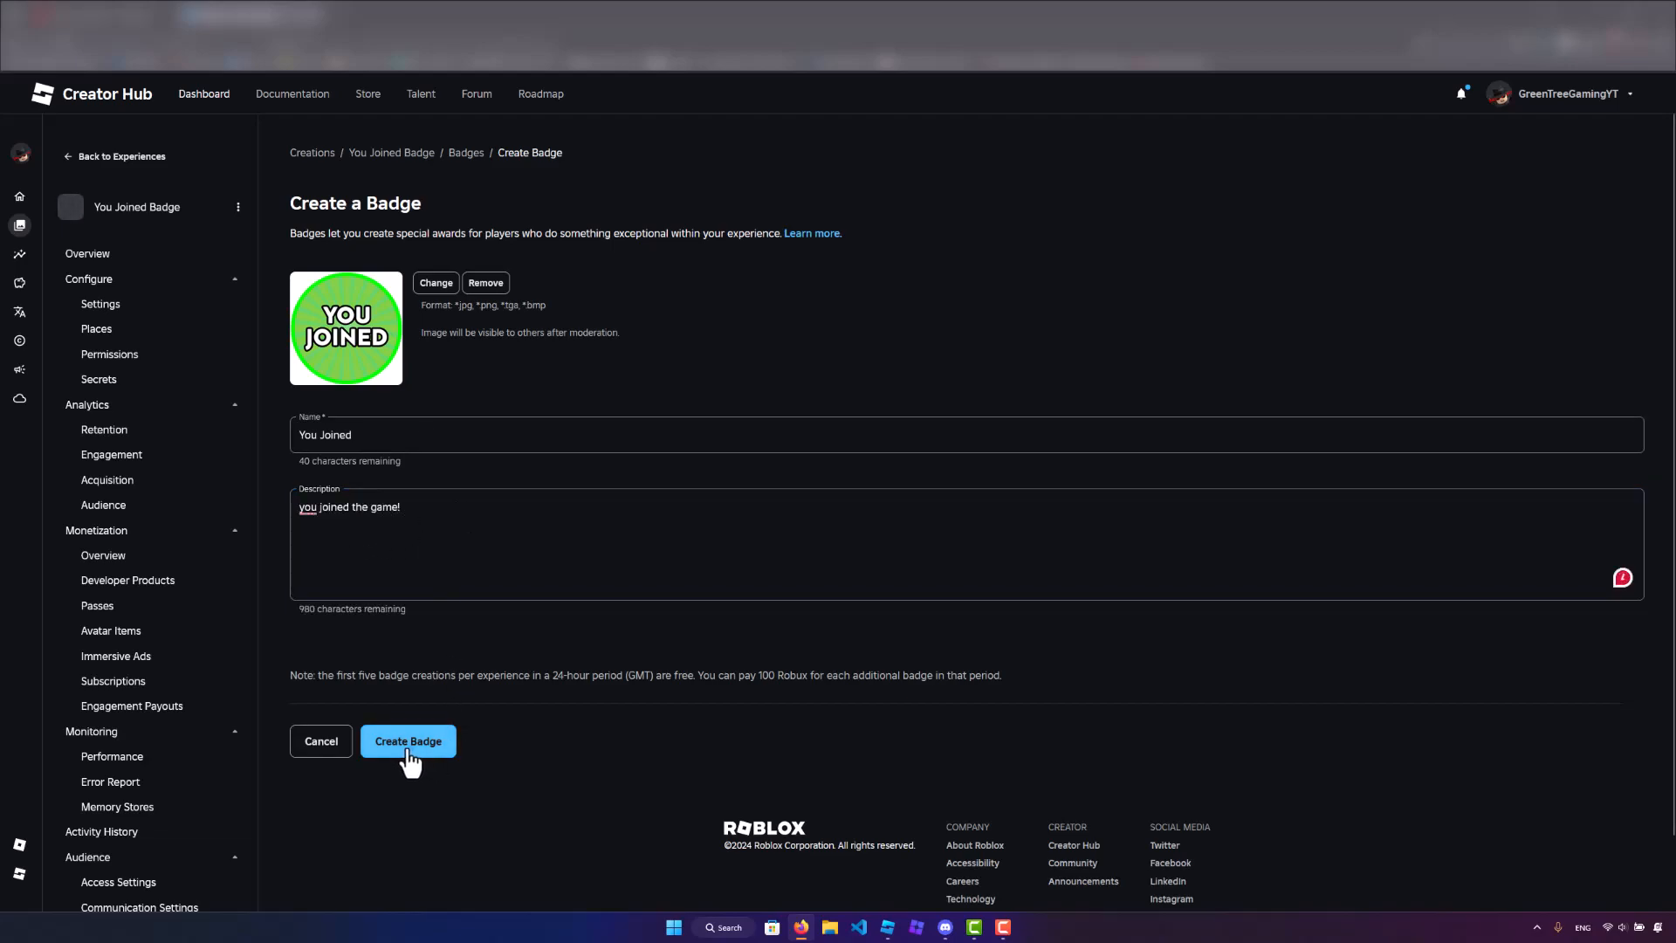
left_click(408, 741)
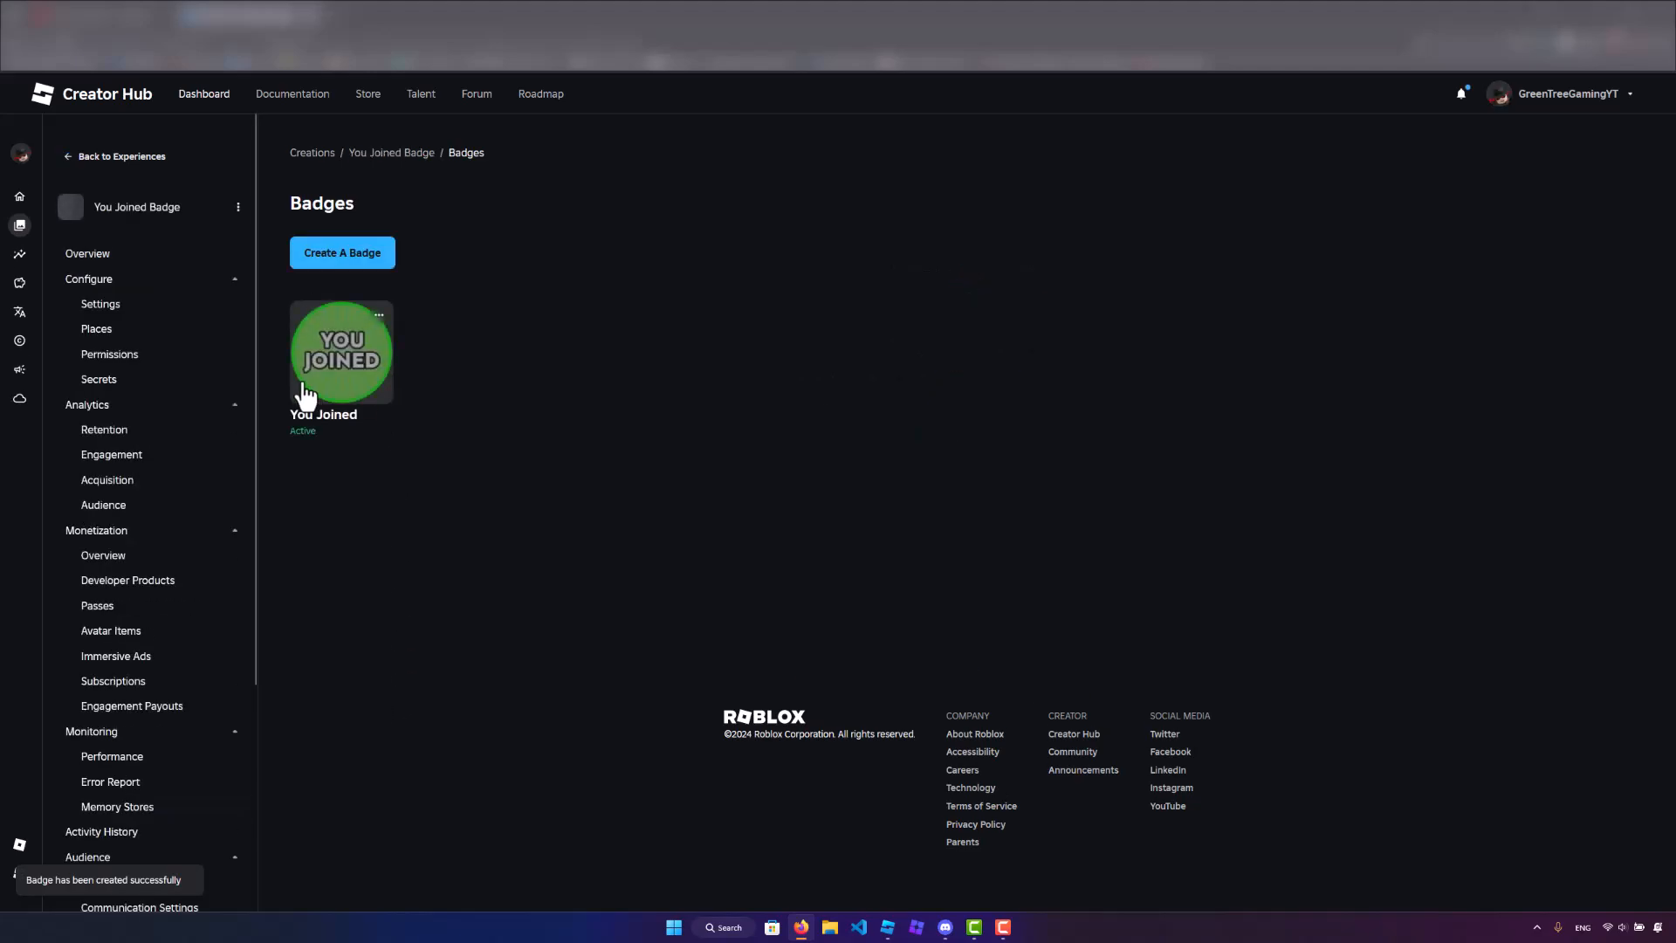
Copy the You Joined badge's asset ID from its options menu
left_click(378, 314)
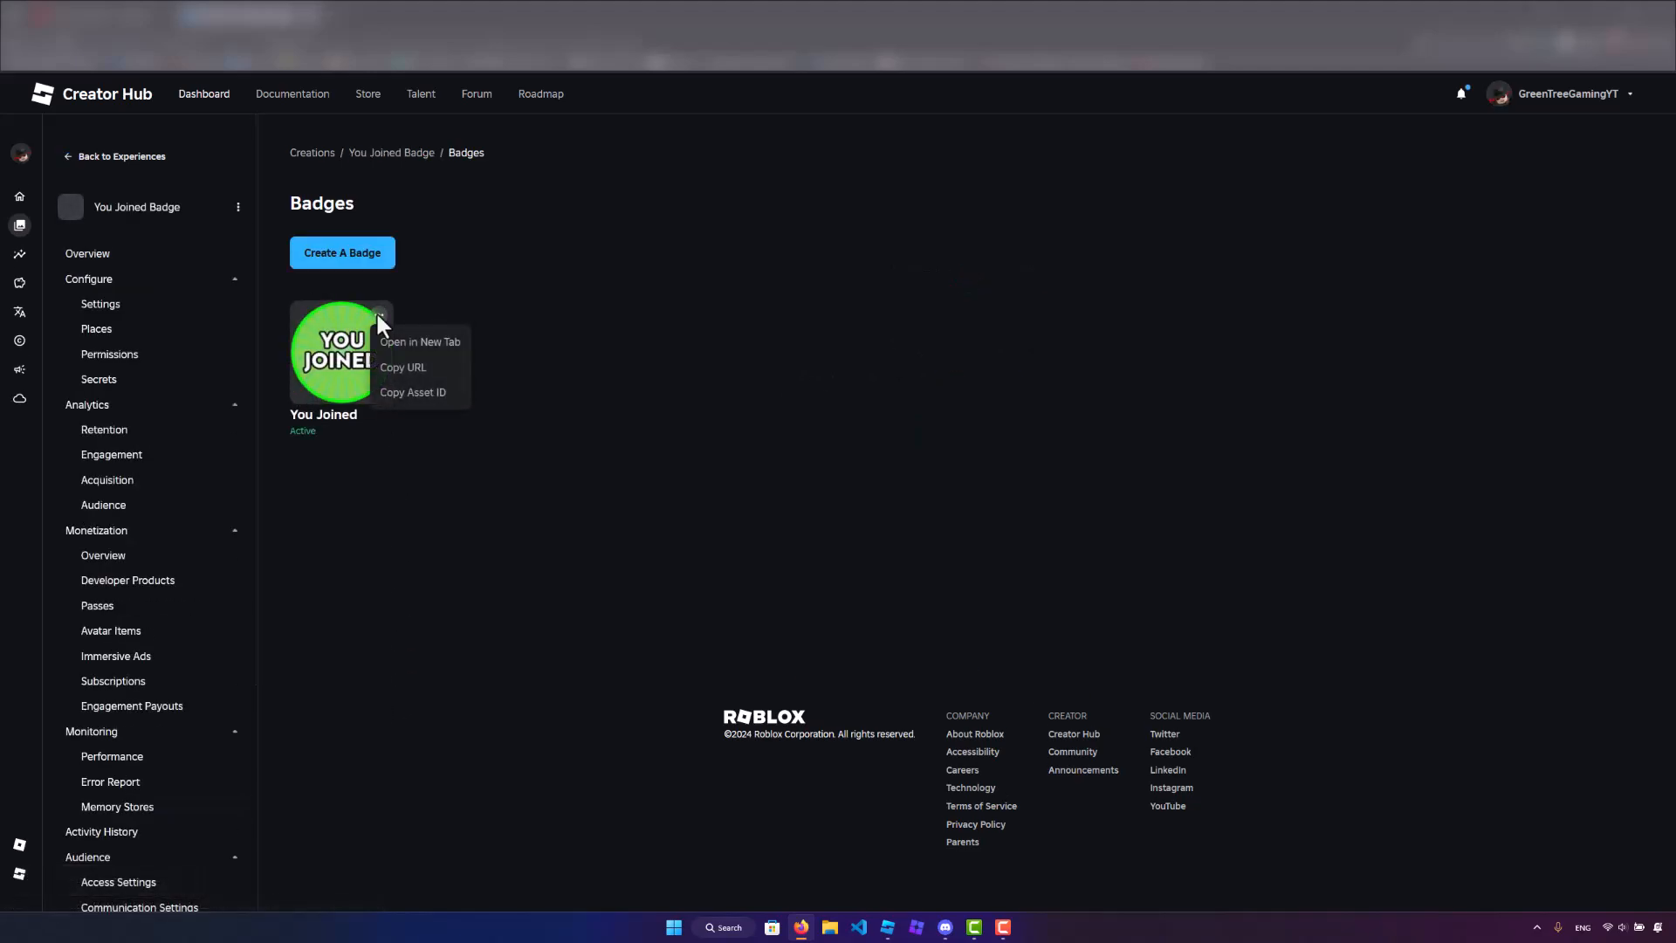
left_click(413, 391)
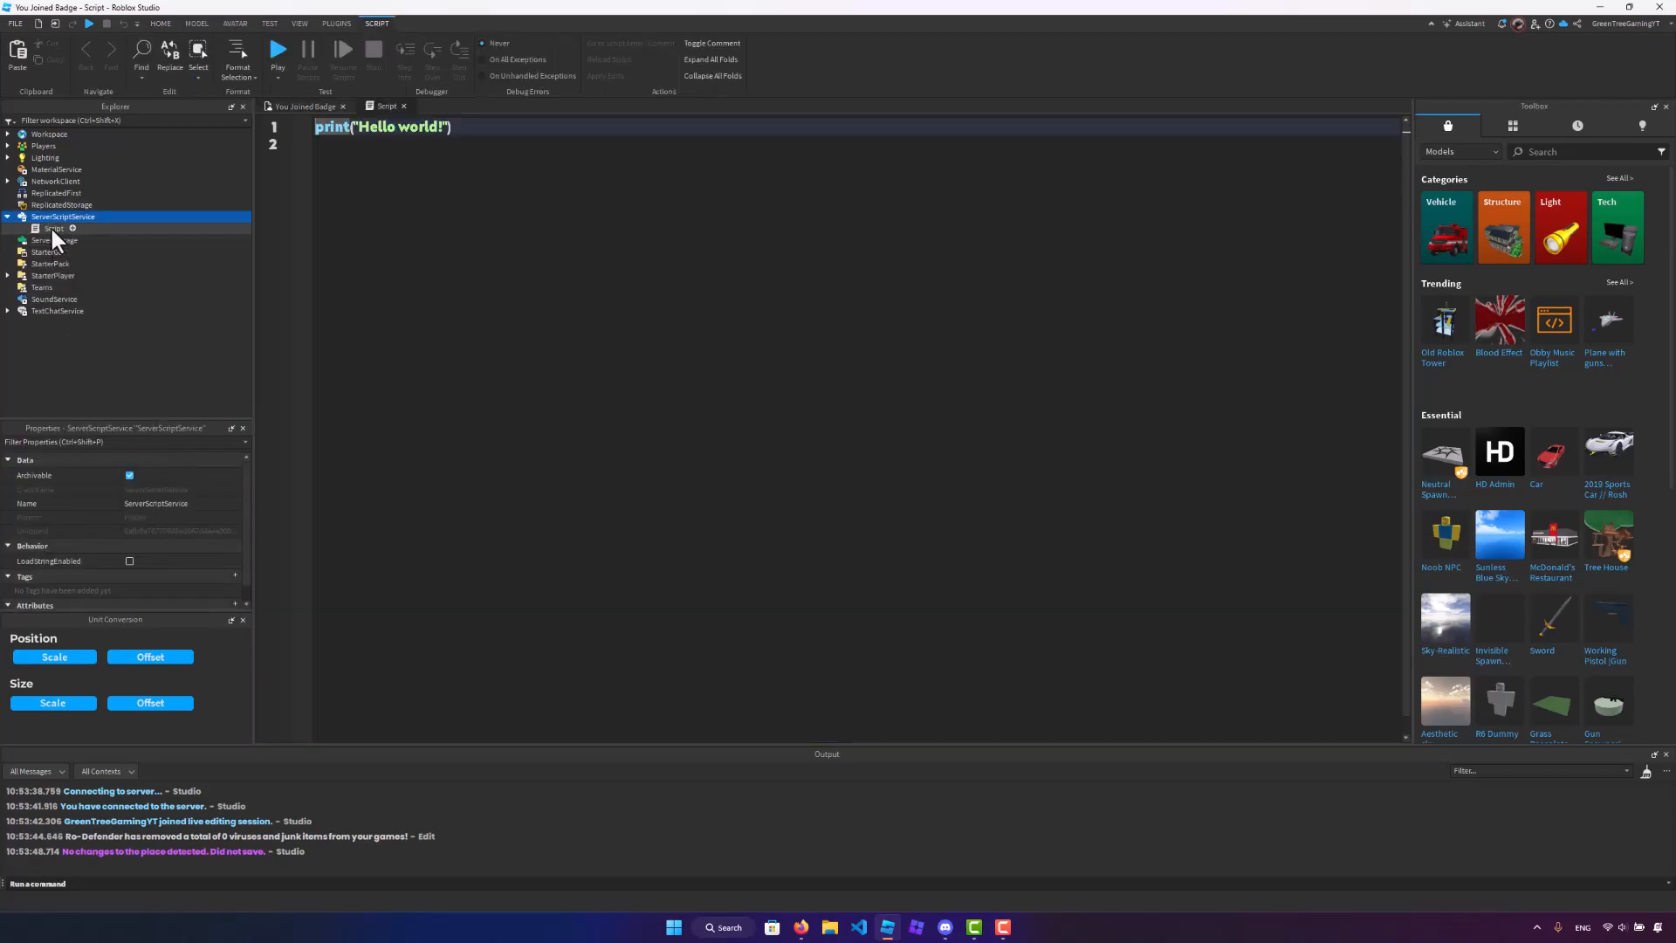
Rename the new server script to YouJoinedBadge and clear its Hello world line
left_click(53, 228)
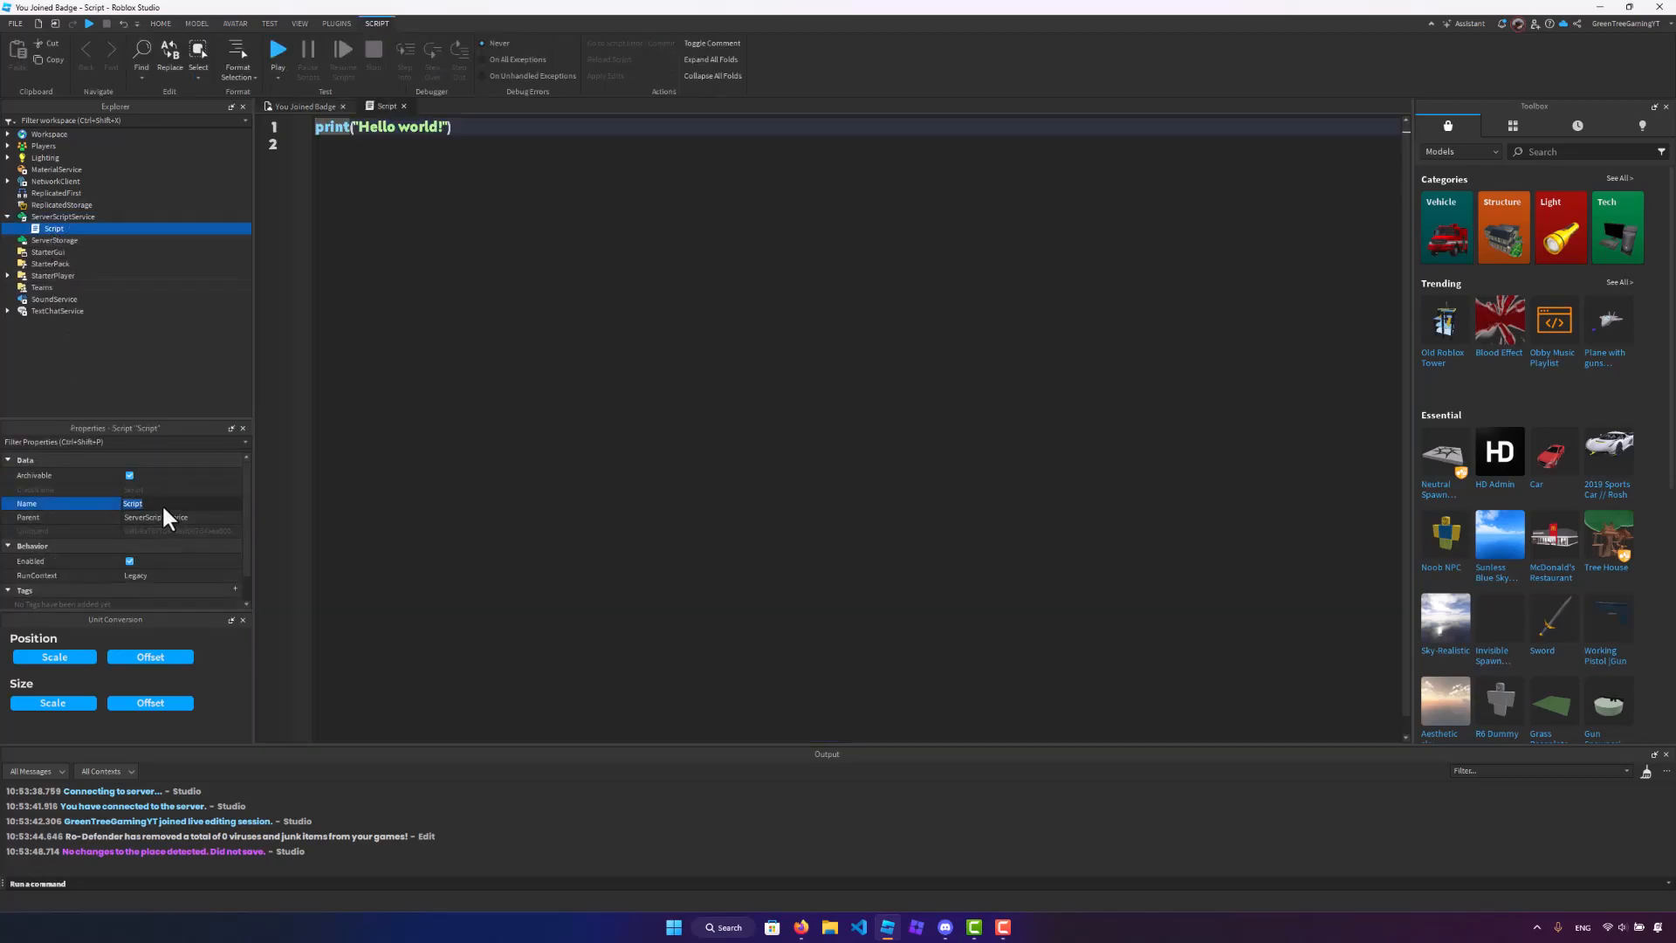
type("You JoinedBadge")
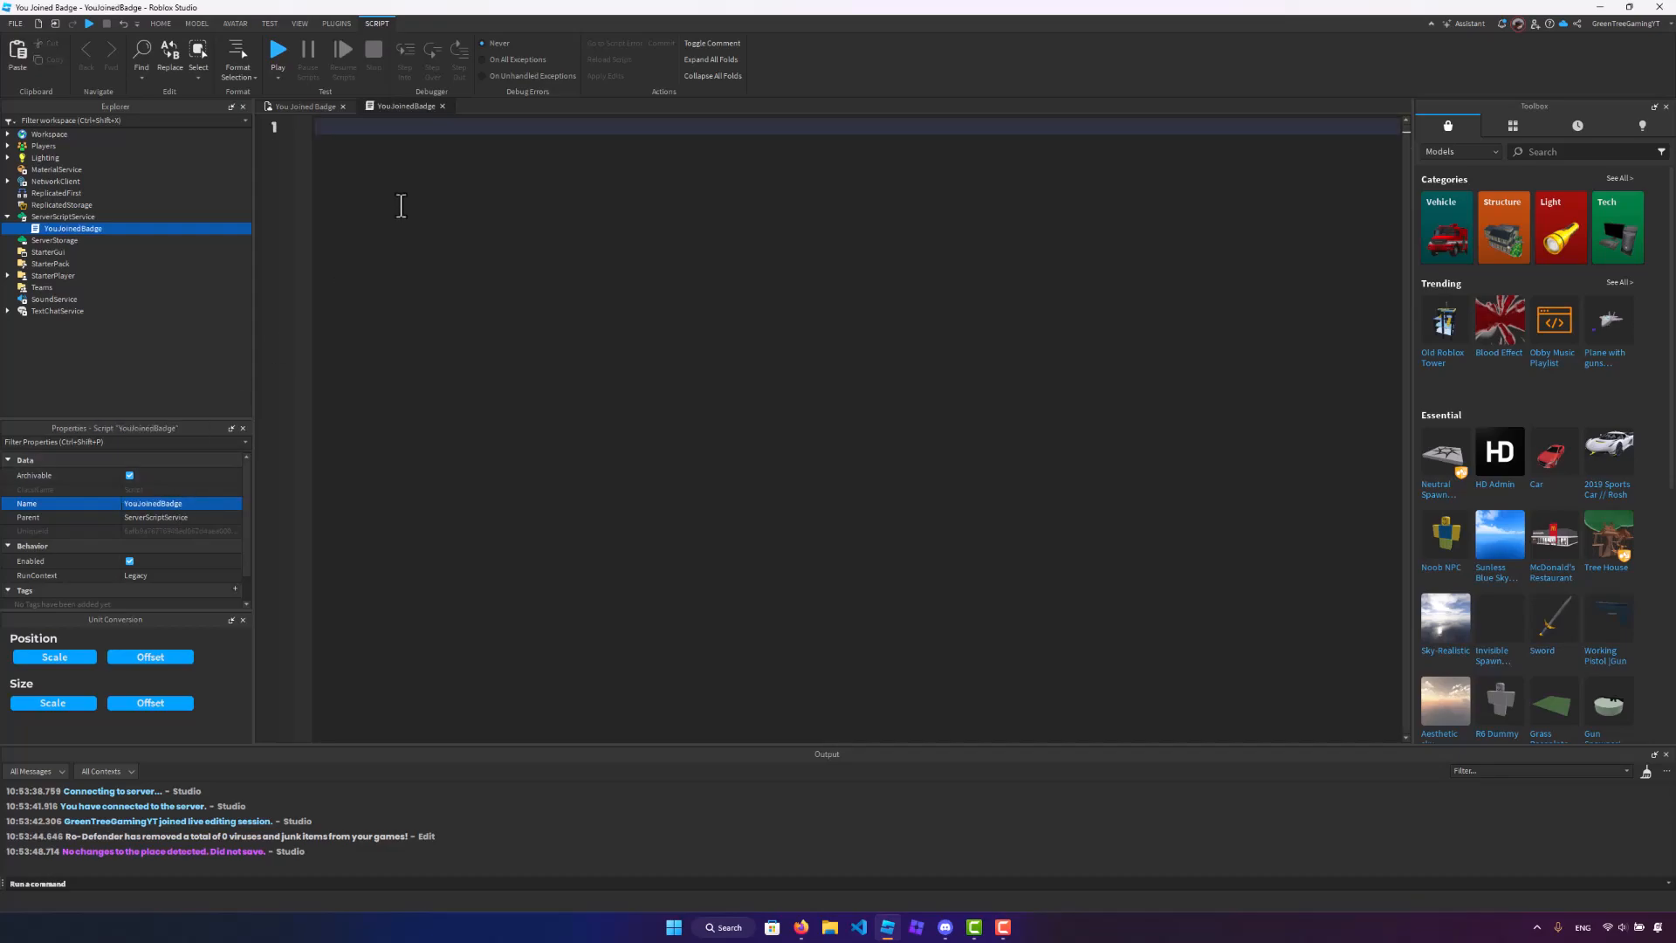
Declare local Players and BadgeService variables via game:GetService in the script
type("play")
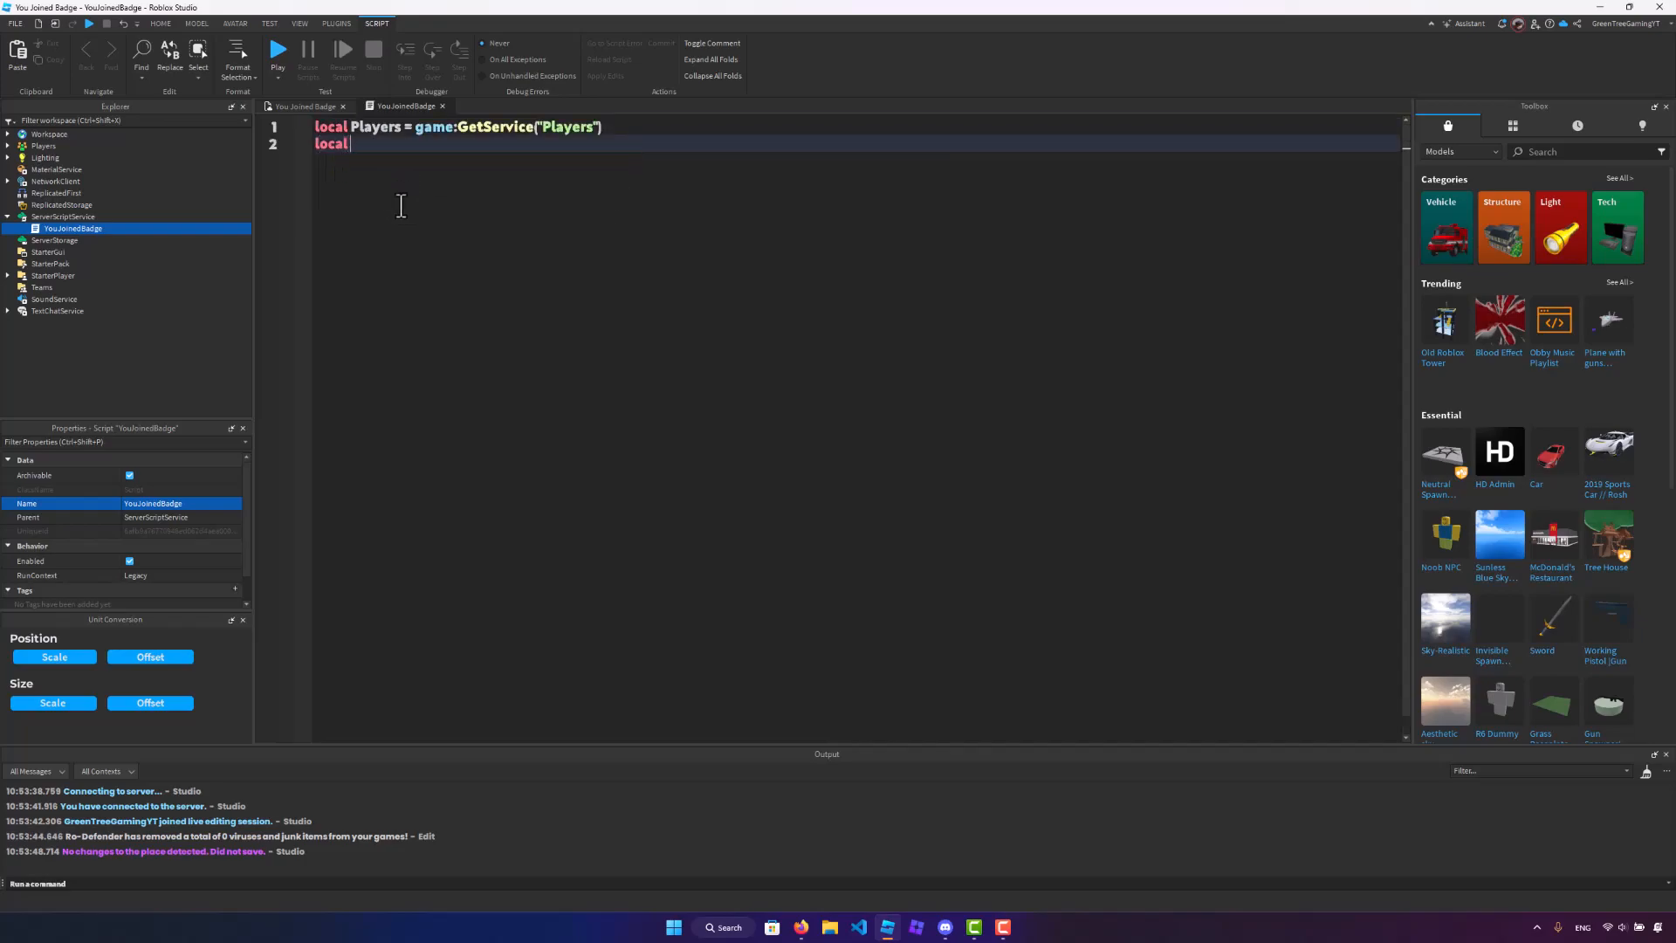
type("BadgeService = game:GetService(\"\")et")
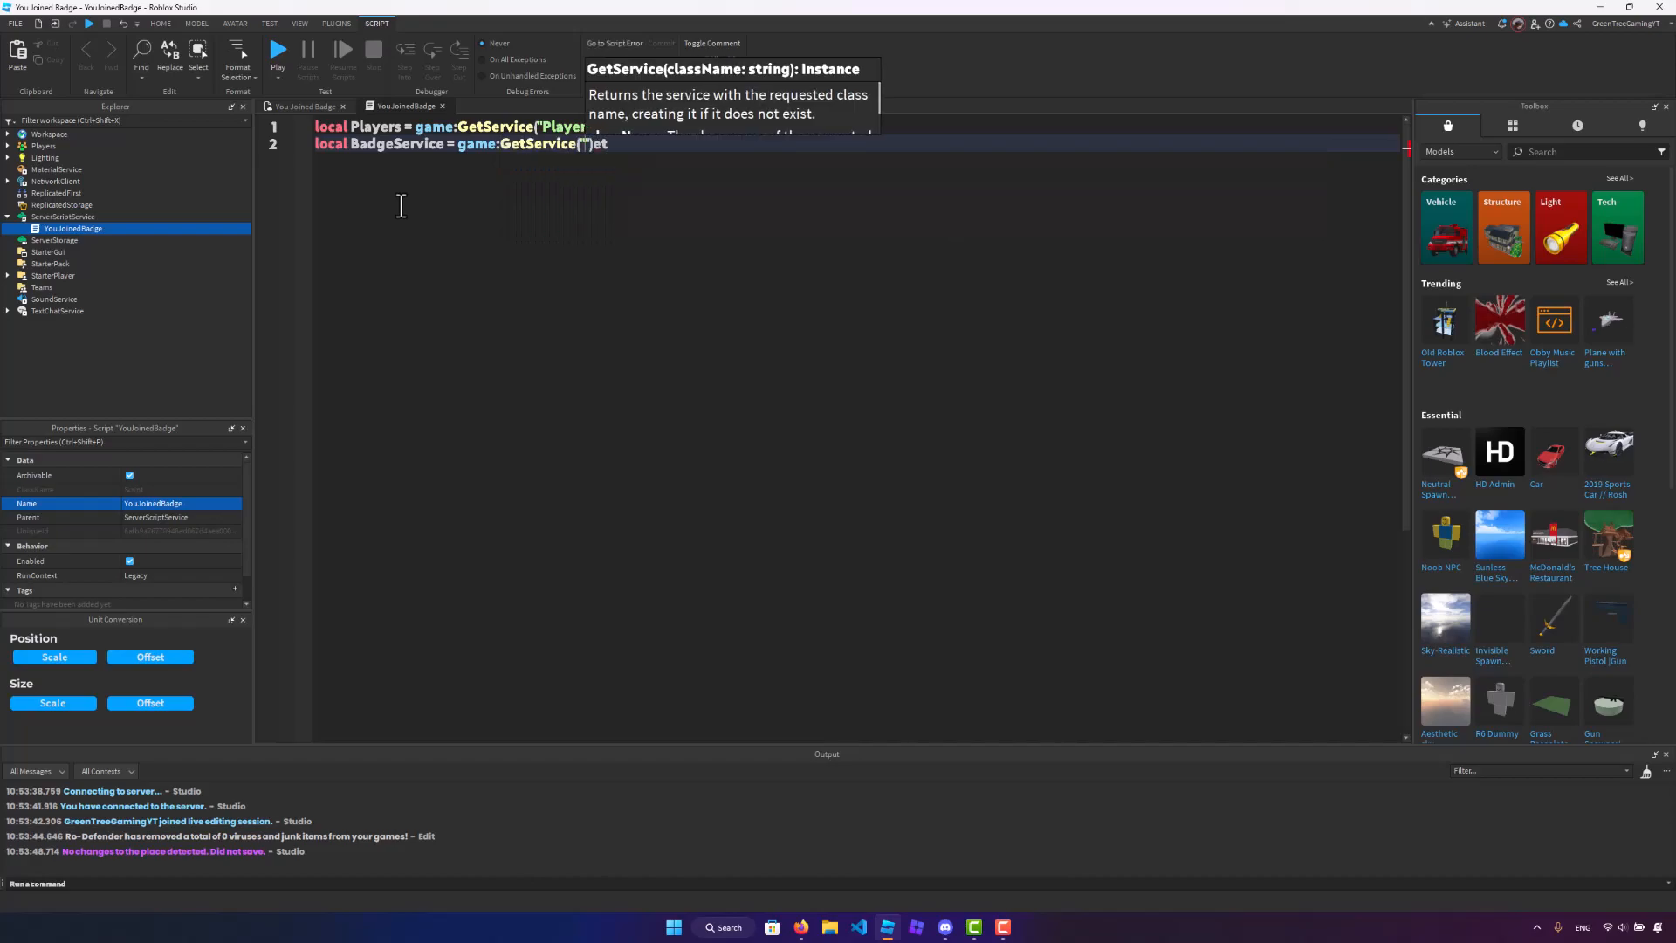
type("BadgeService")
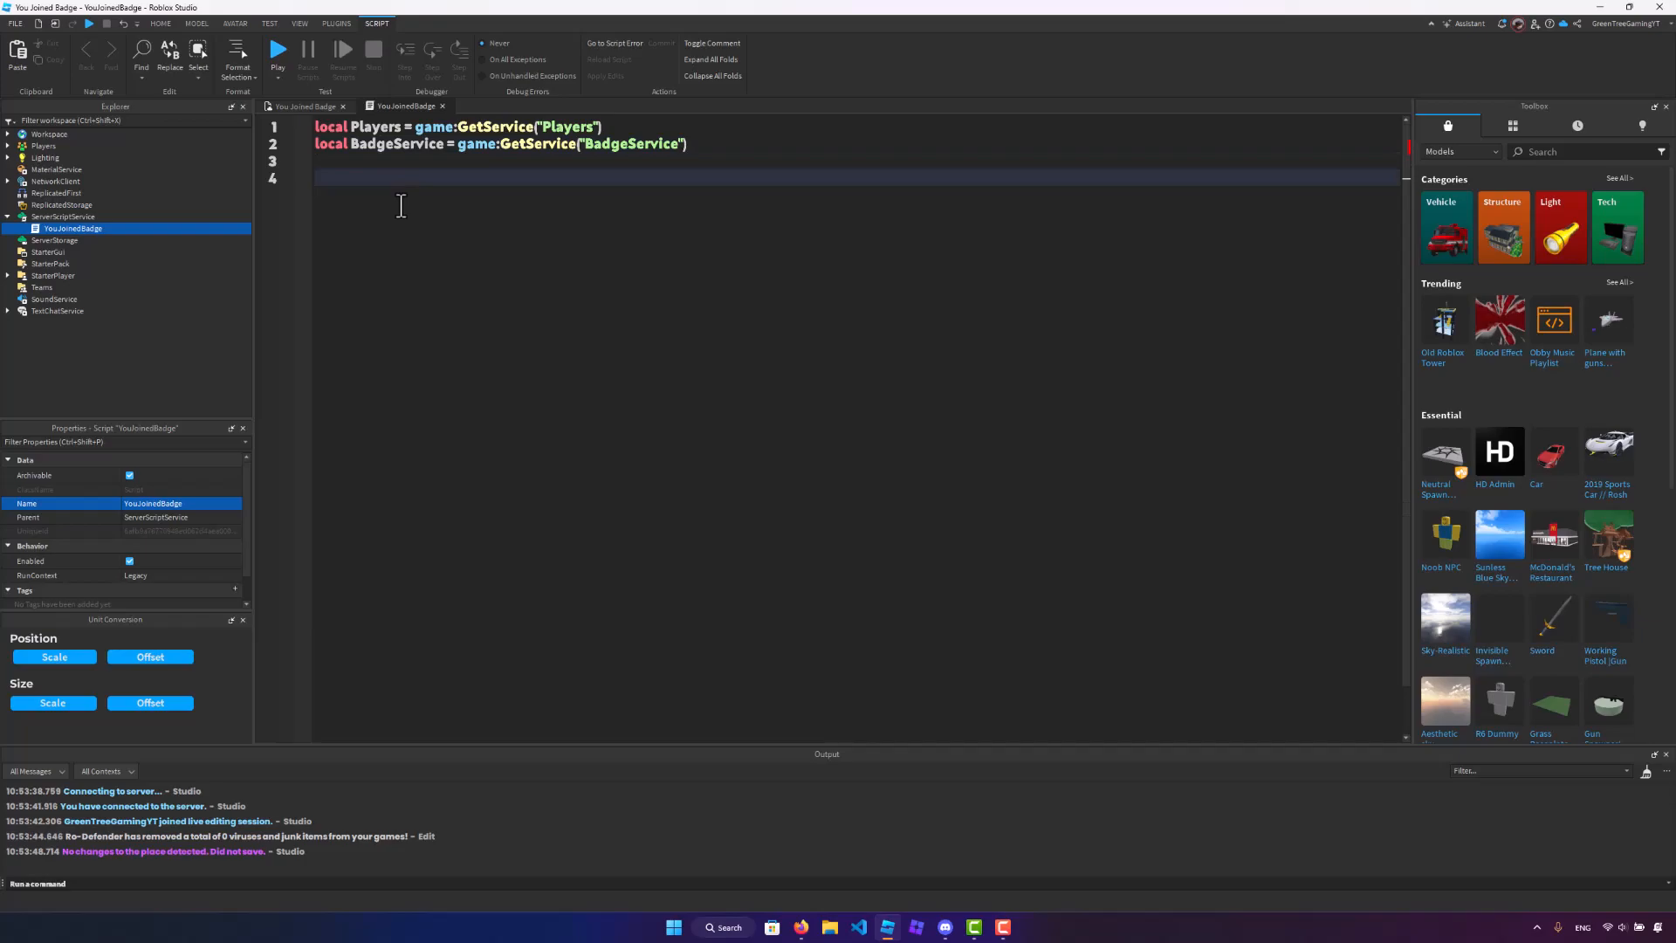
type("player)")
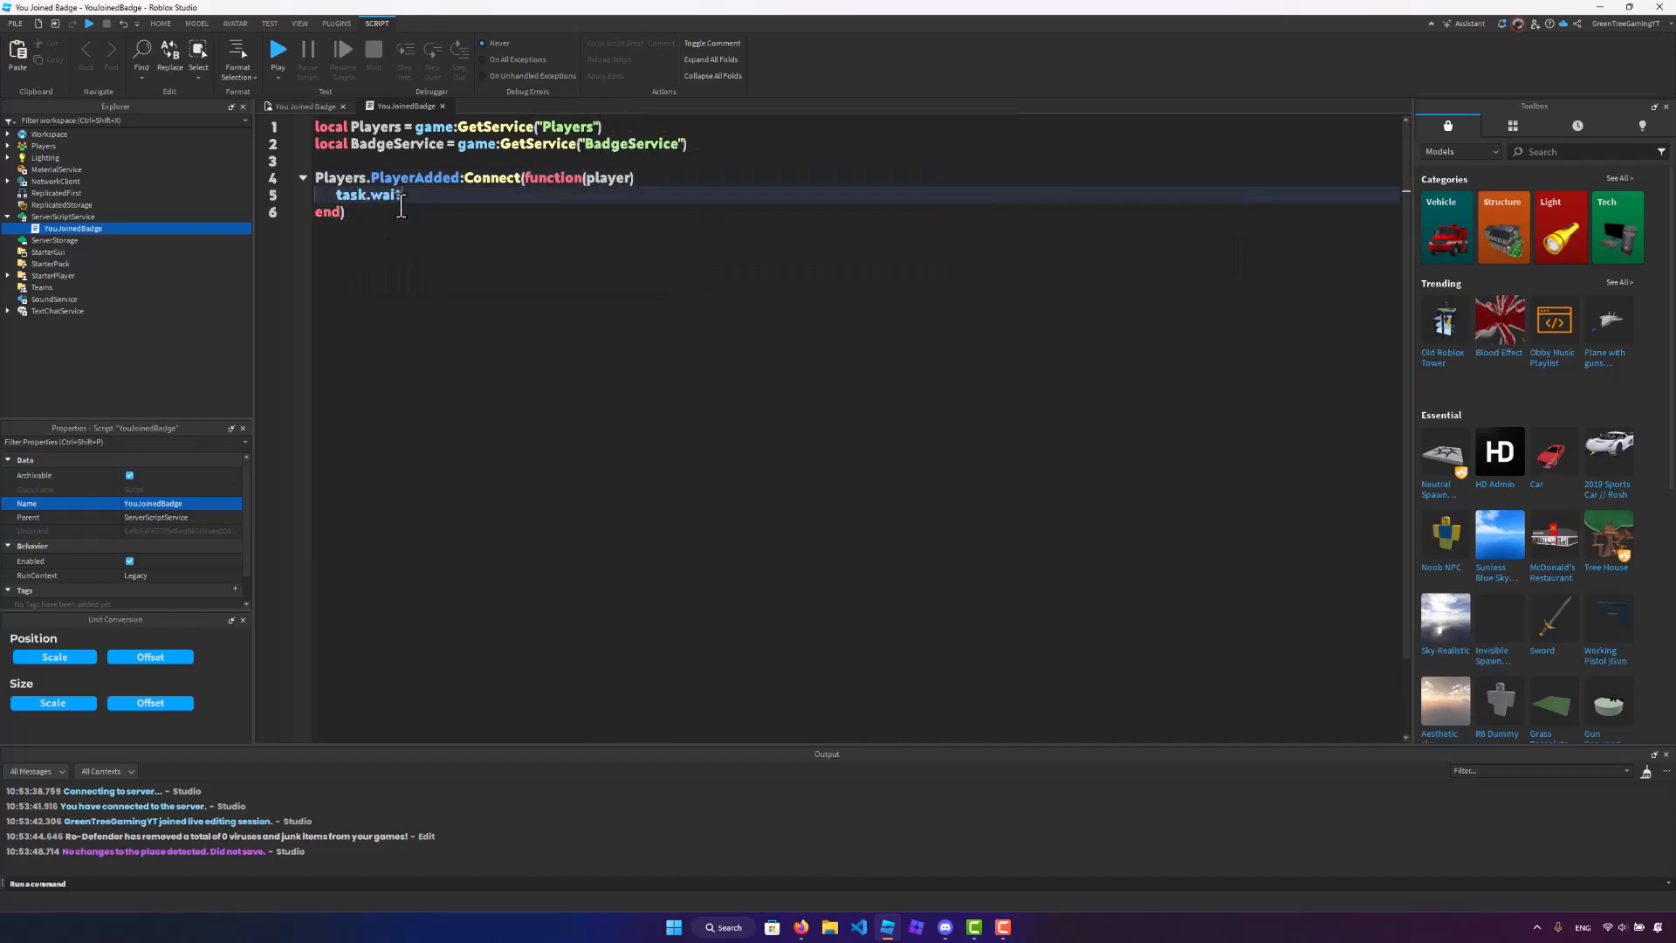
type("(0.5)")
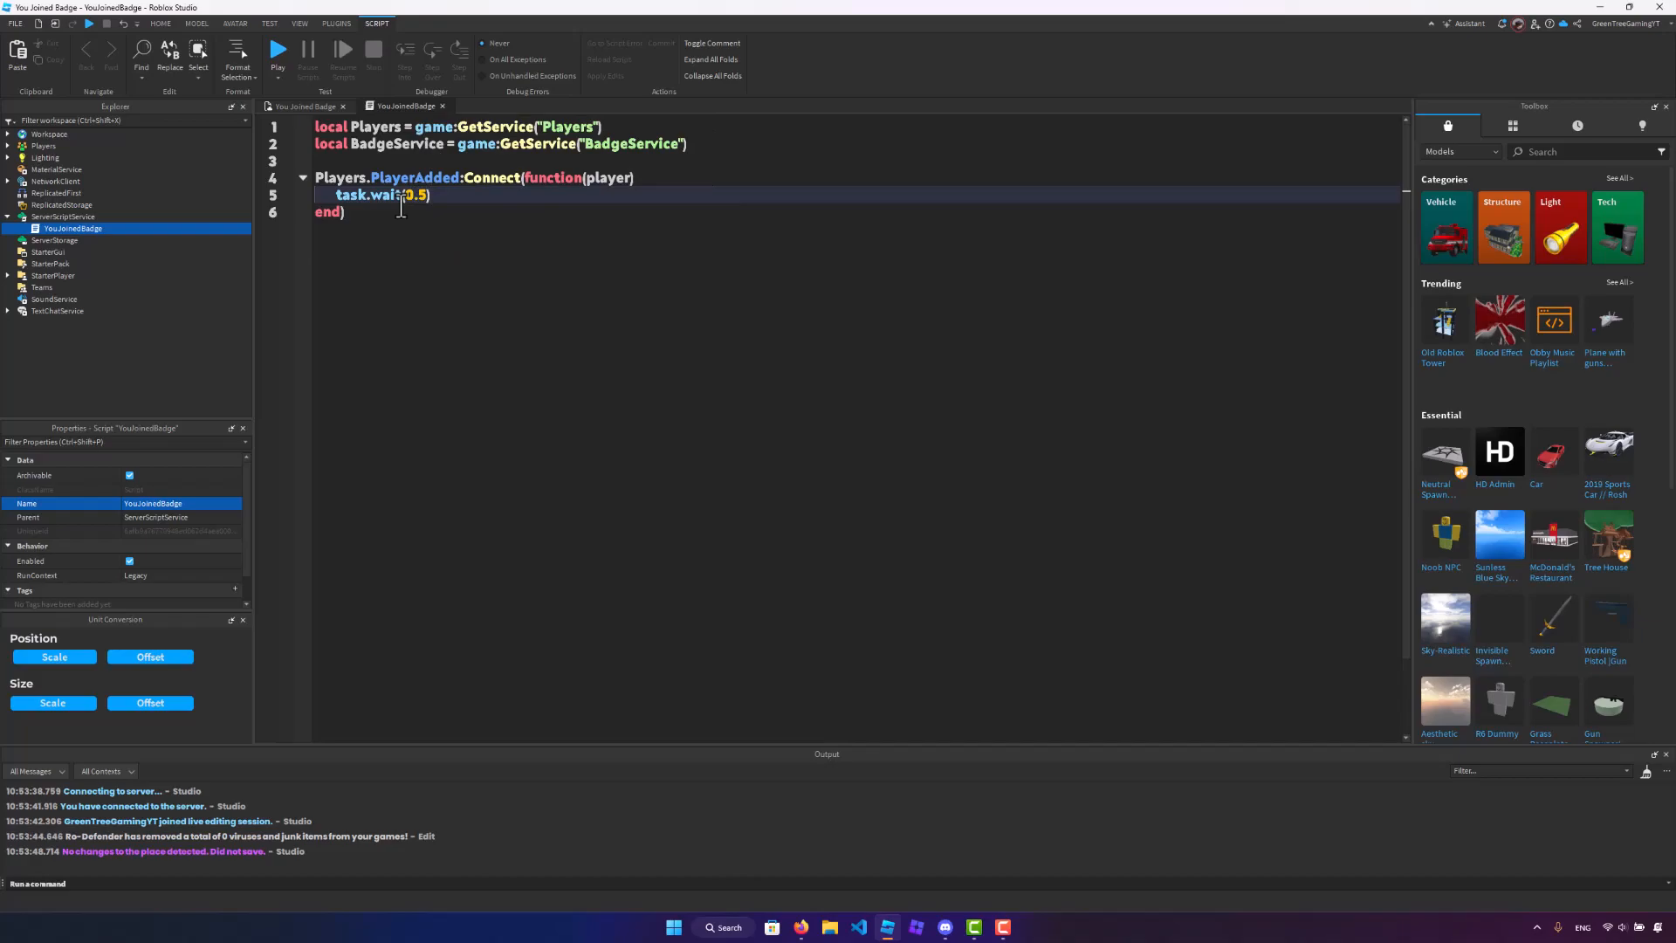
type("bad")
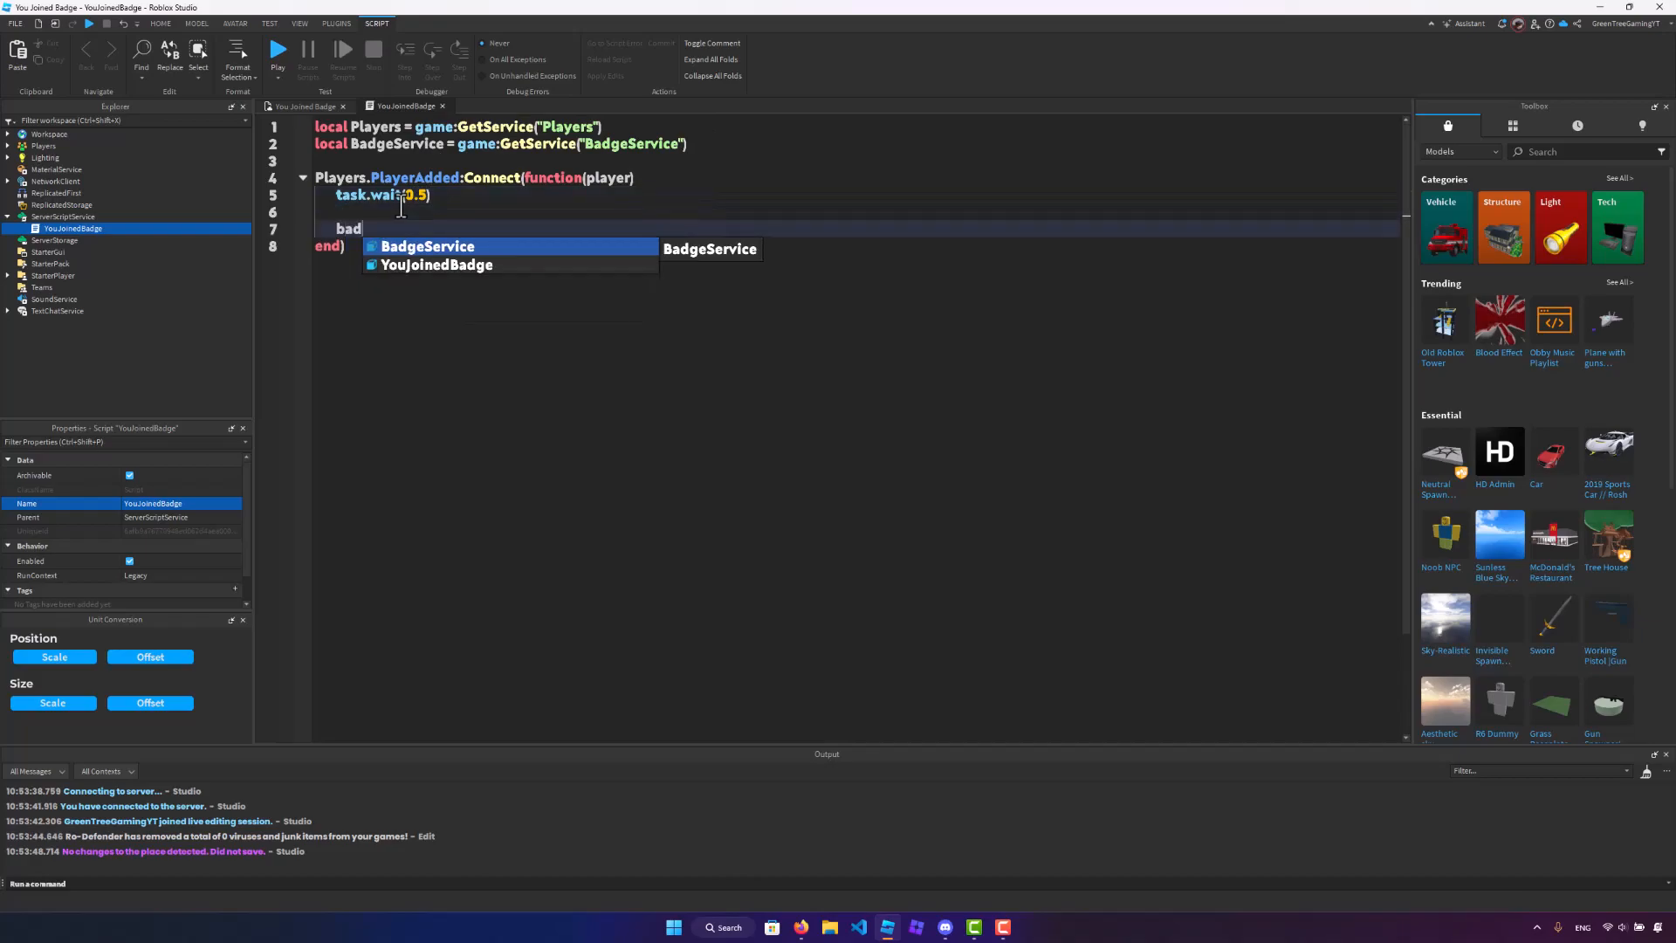
type("BadgeService.awar")
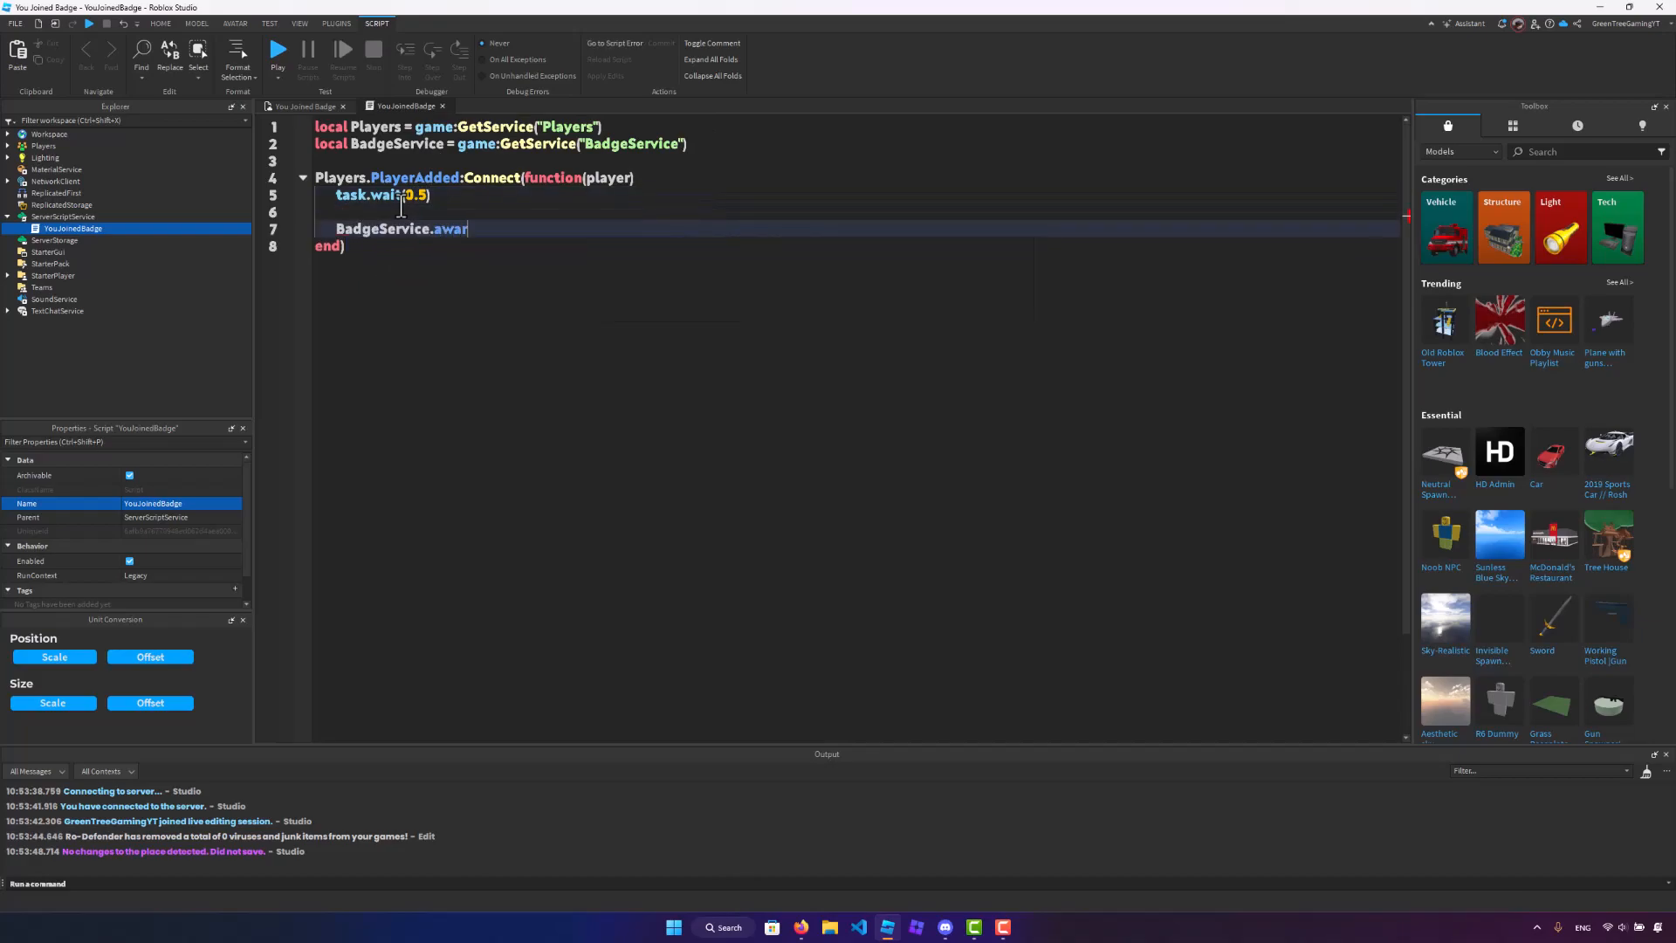
key("Backspace")
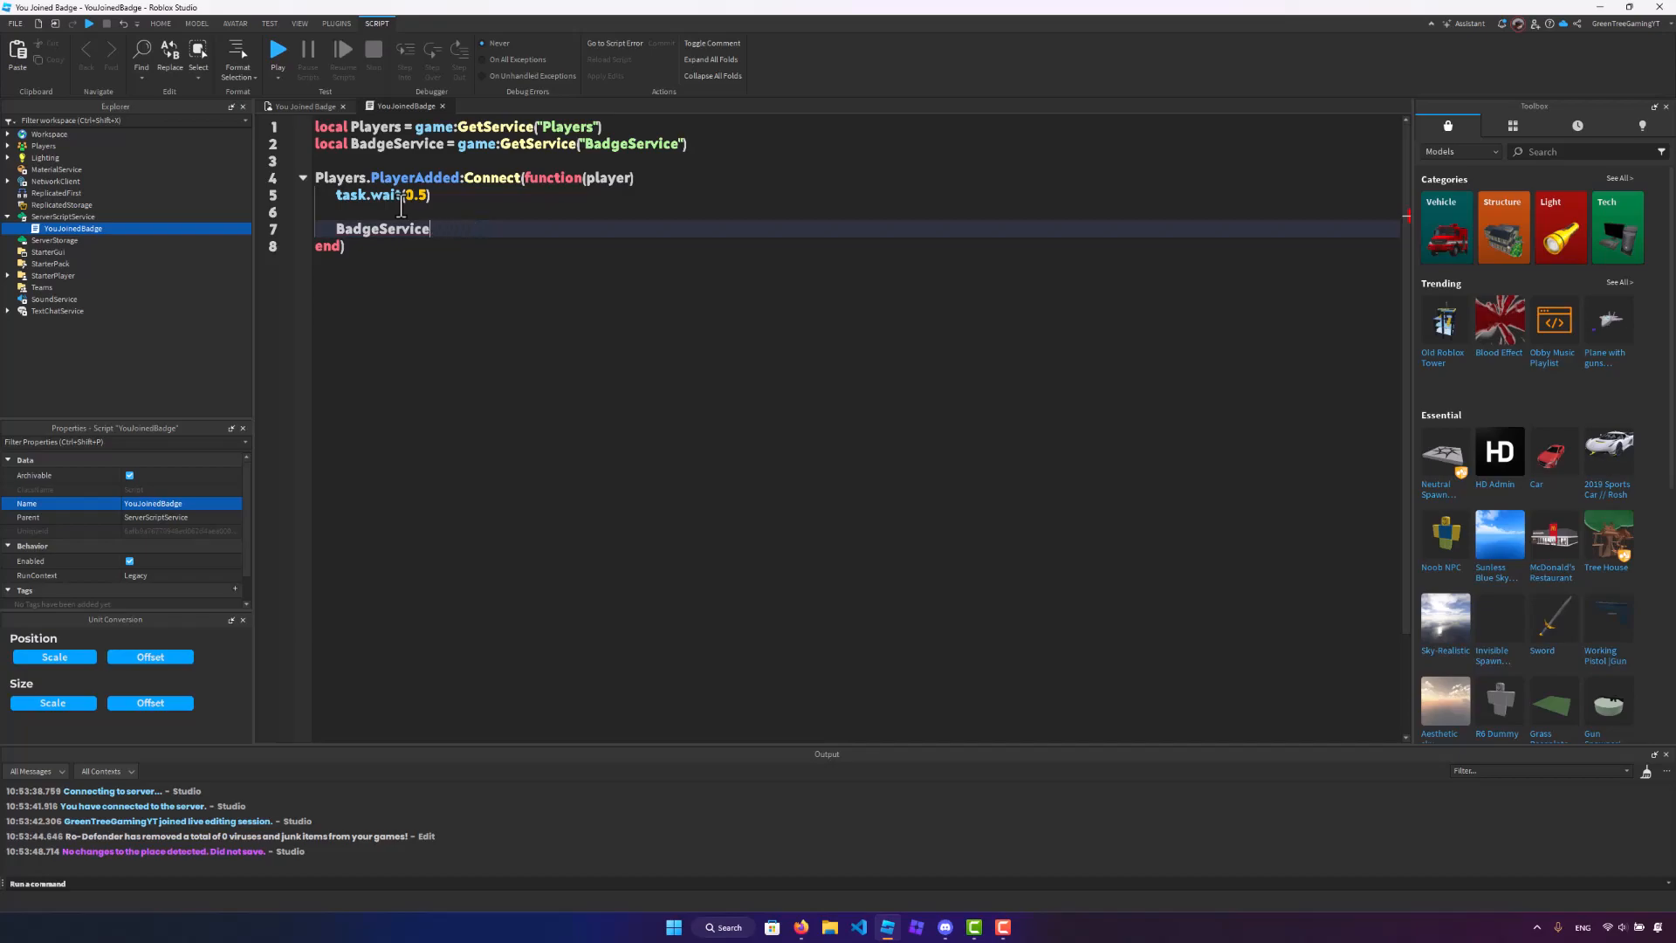
type(":AwardBadge(player.UserId,")
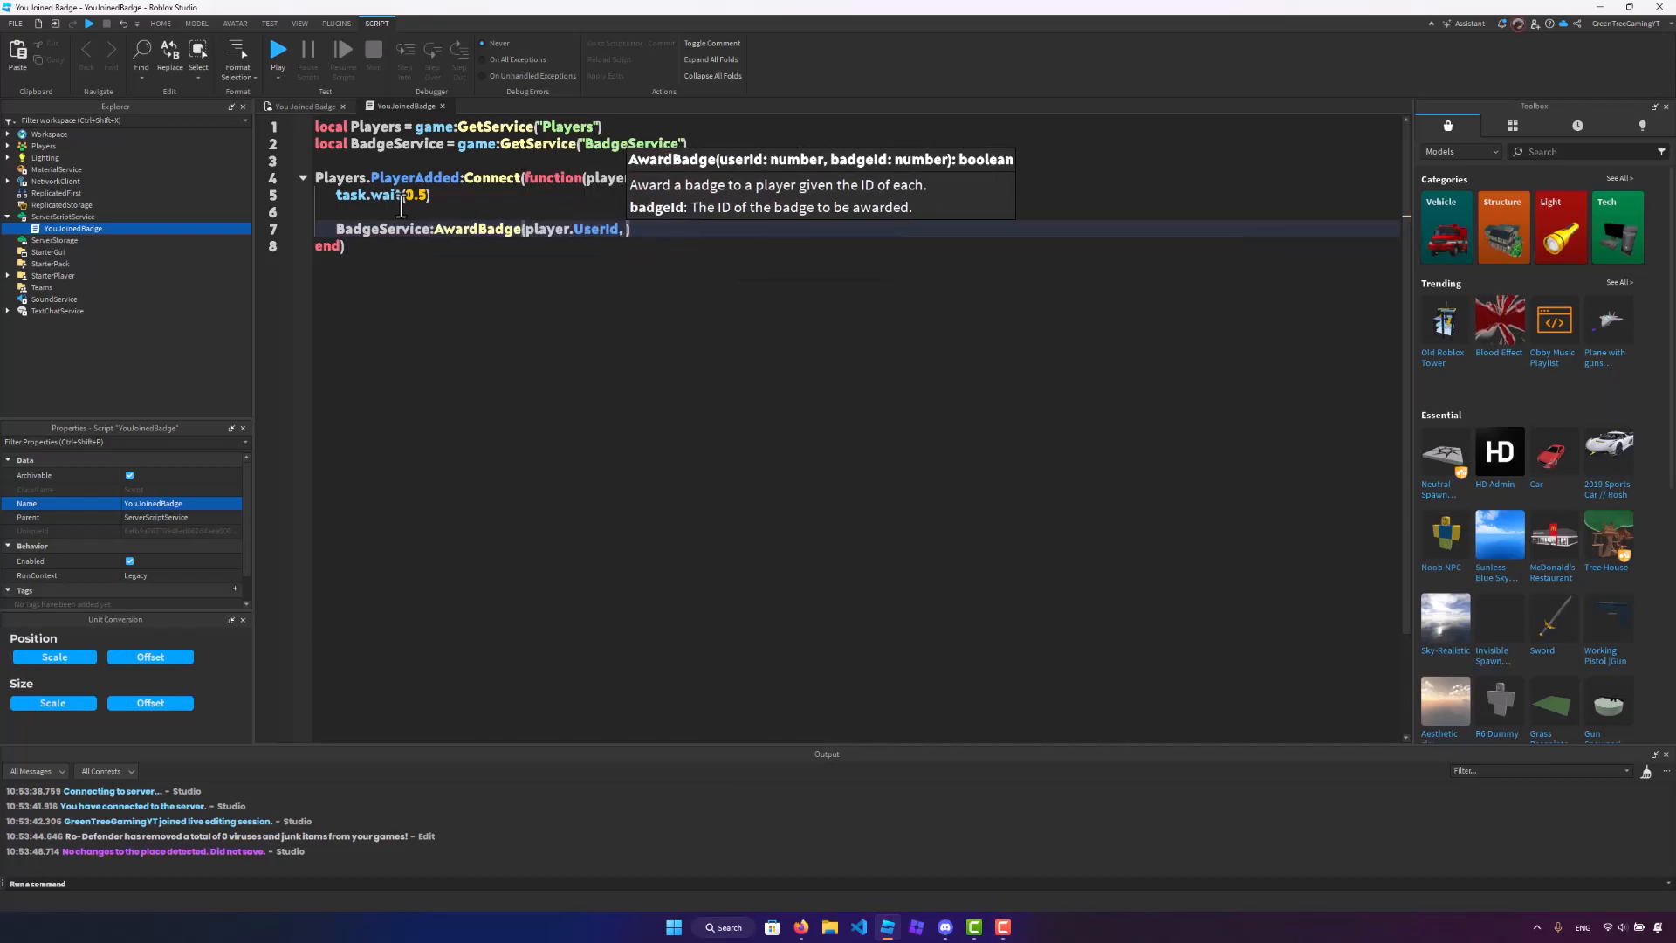
type("1388671688045657")
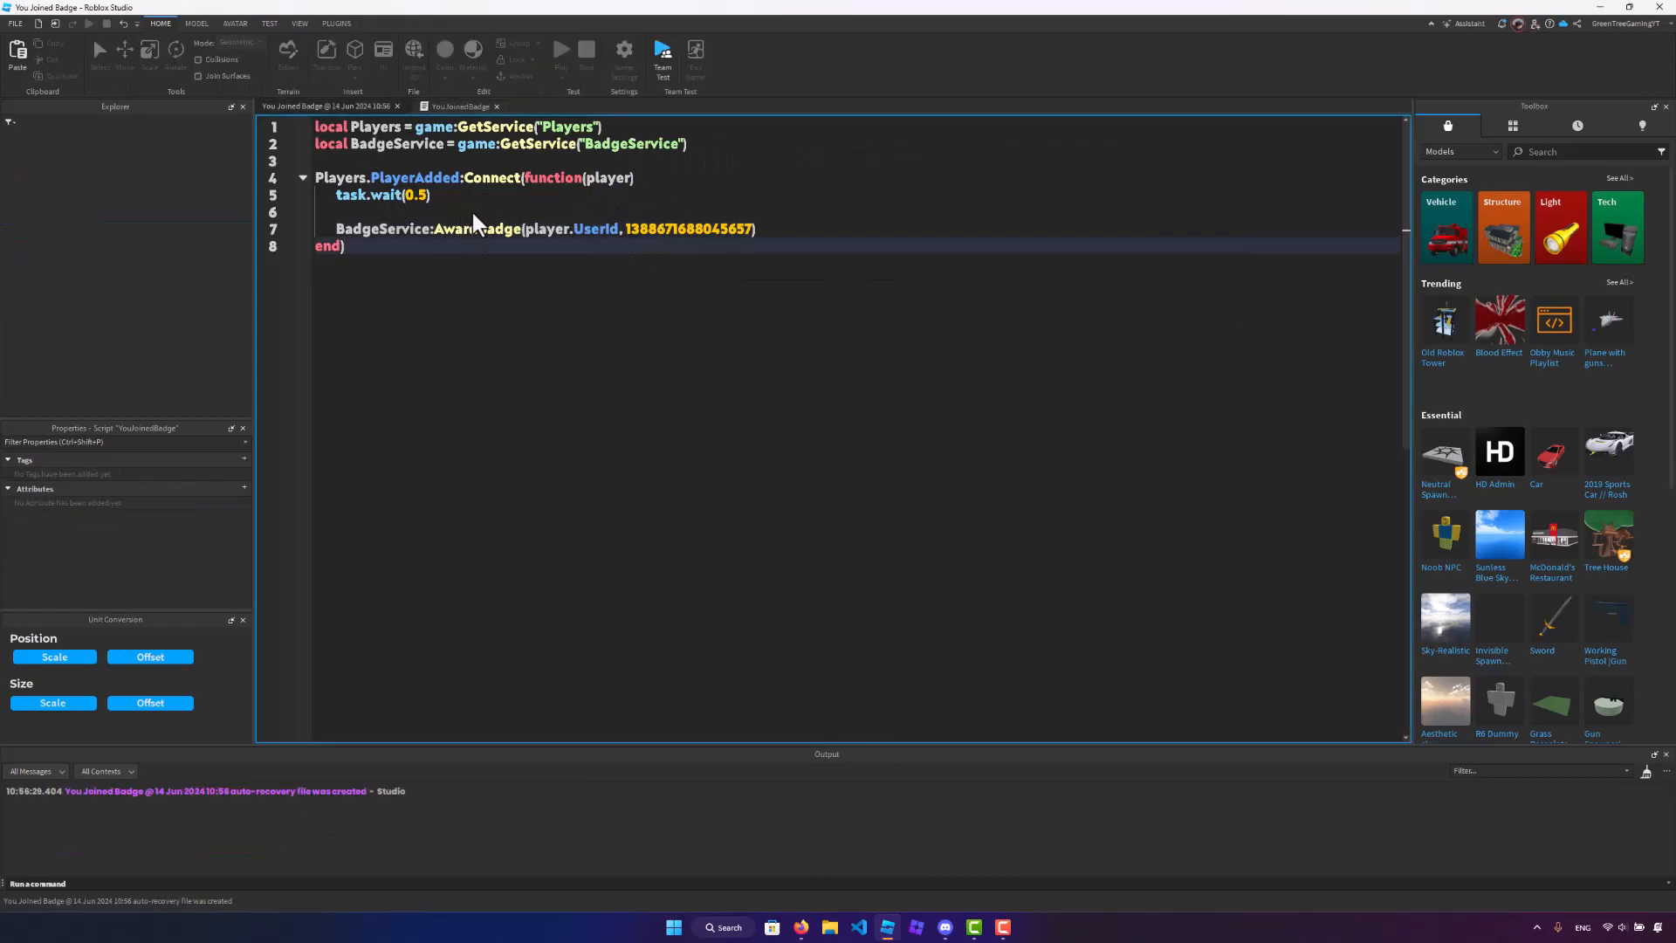
Start a playtest of the place from the Home tab
left_click(562, 51)
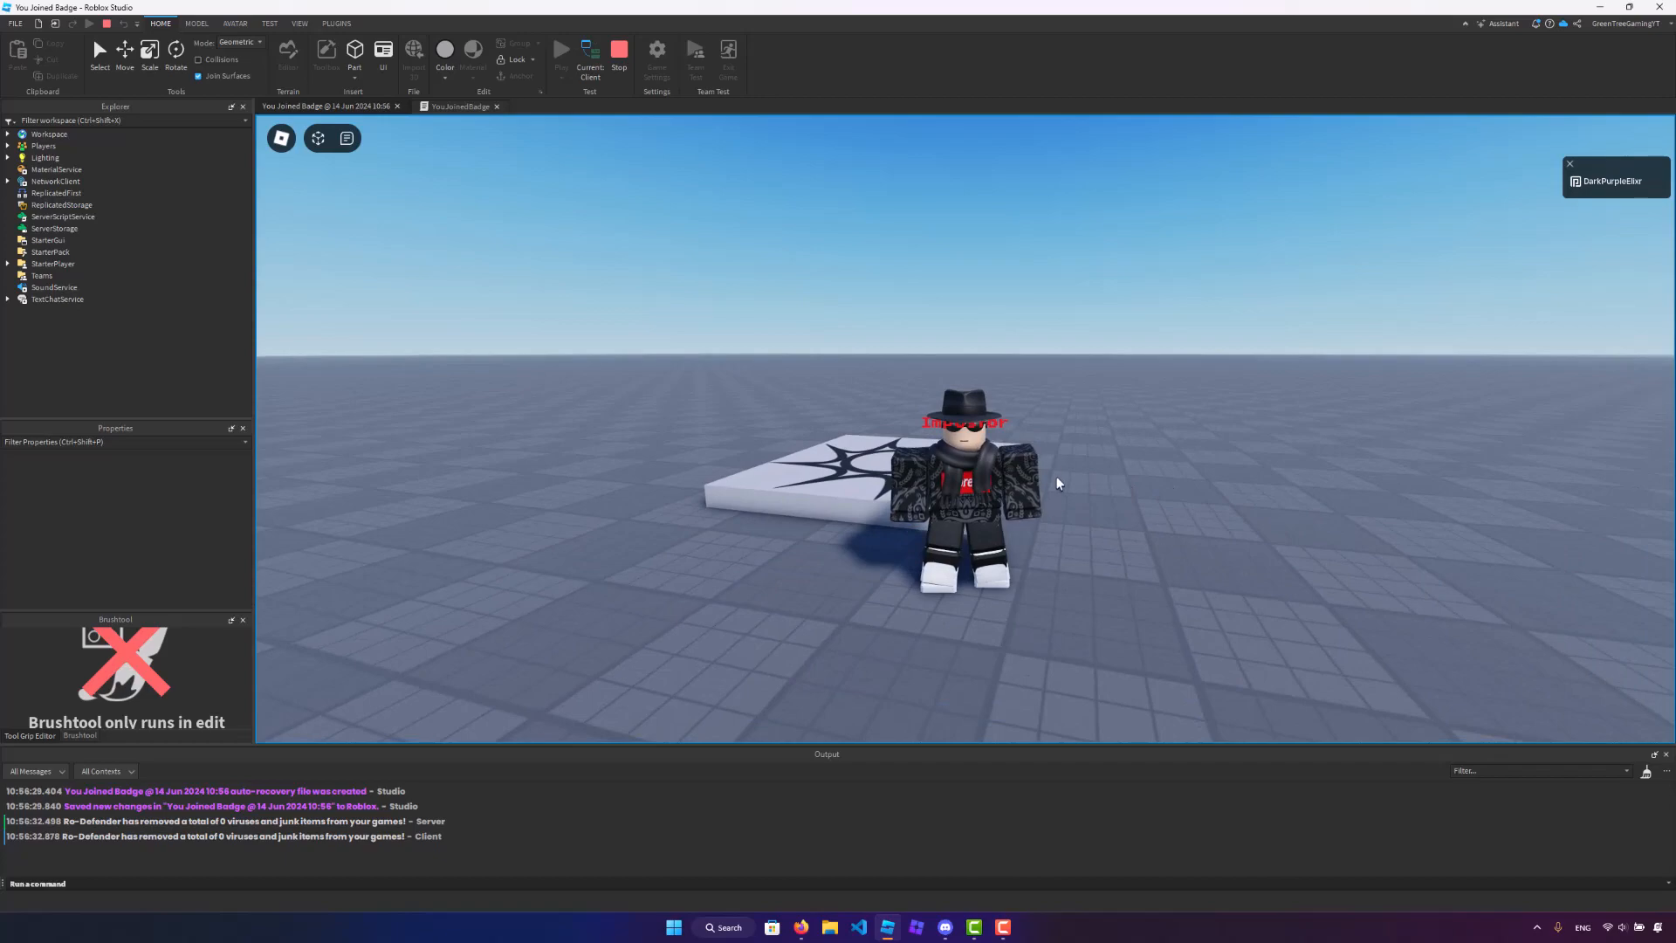
mouse_move(1056, 476)
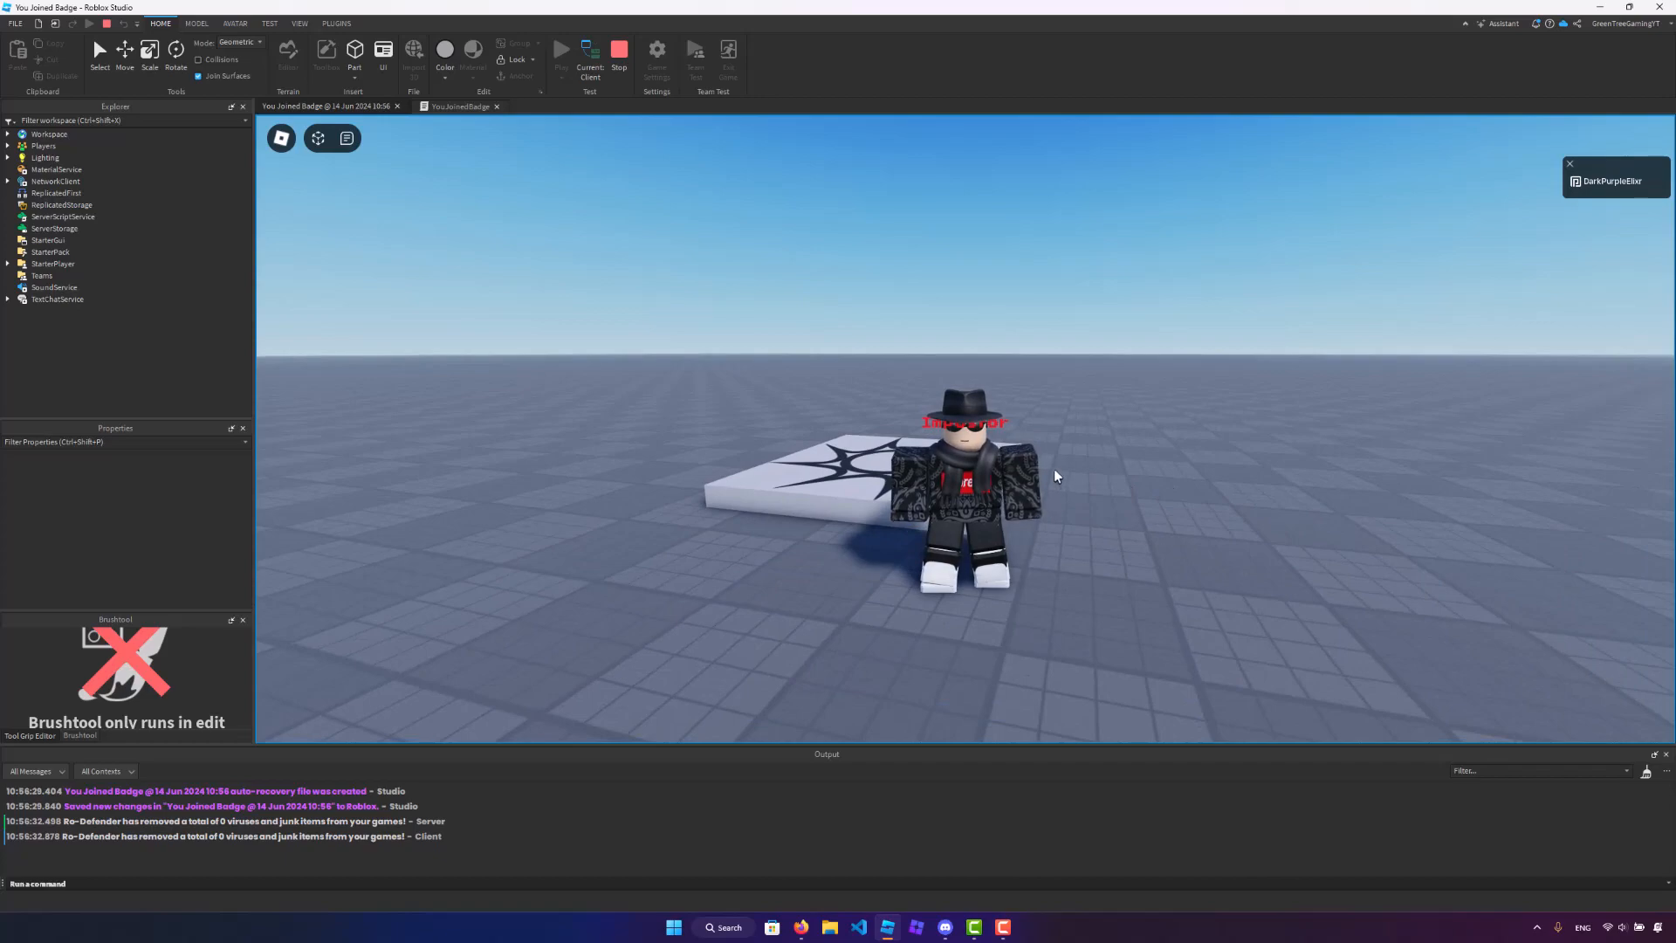